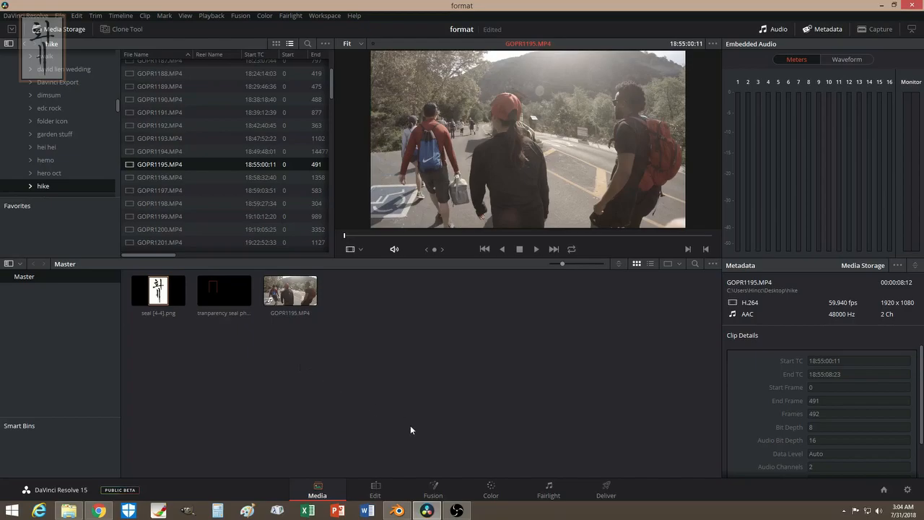
- Bring GOPR1195.MP4 onto a new timeline in the Edit page and select it
left_click(376, 488)
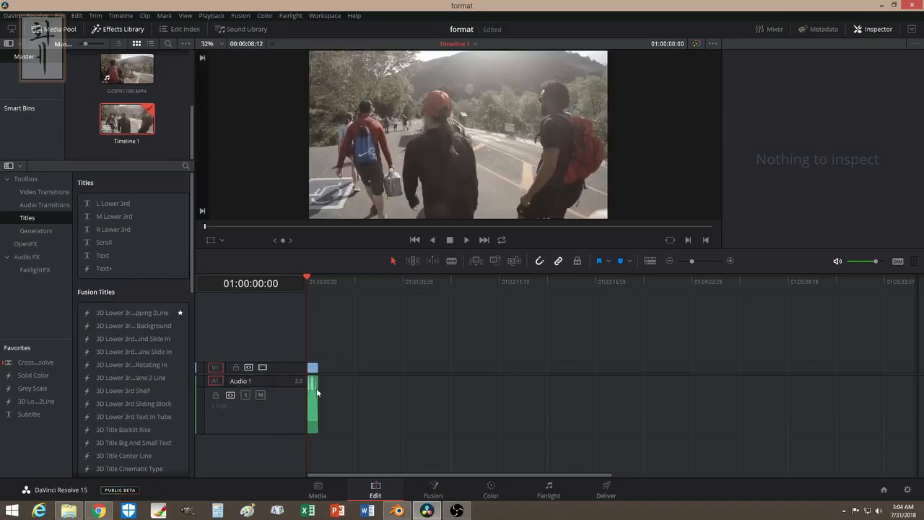
left_click(729, 260)
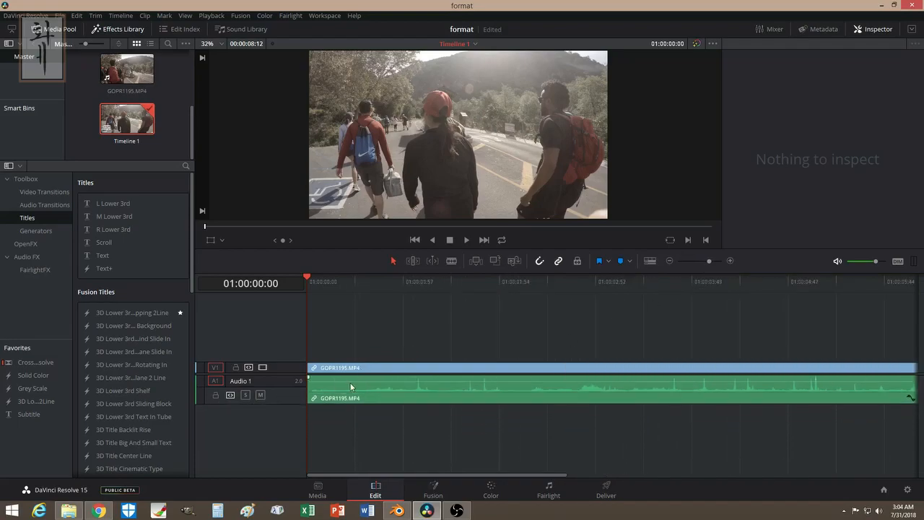
left_click(506, 368)
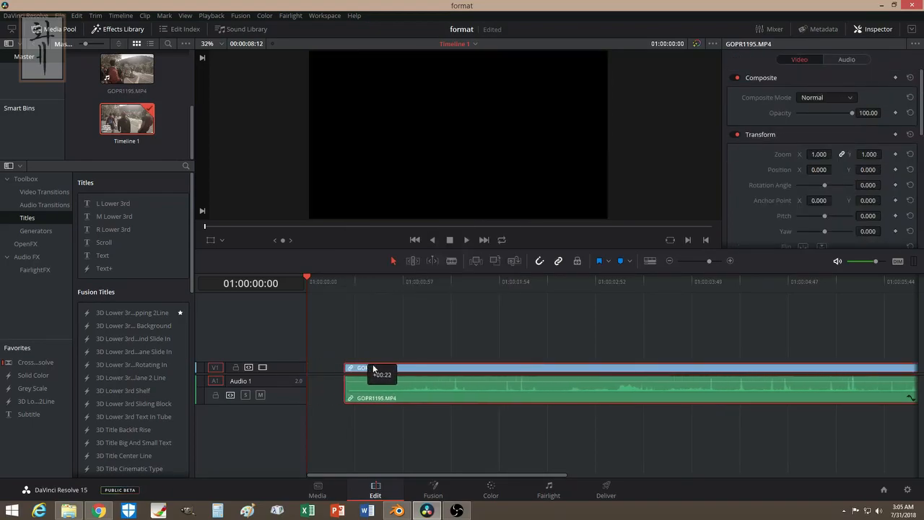
- Unlink the clip's audio from its video and select the audio portion
right_click(375, 376)
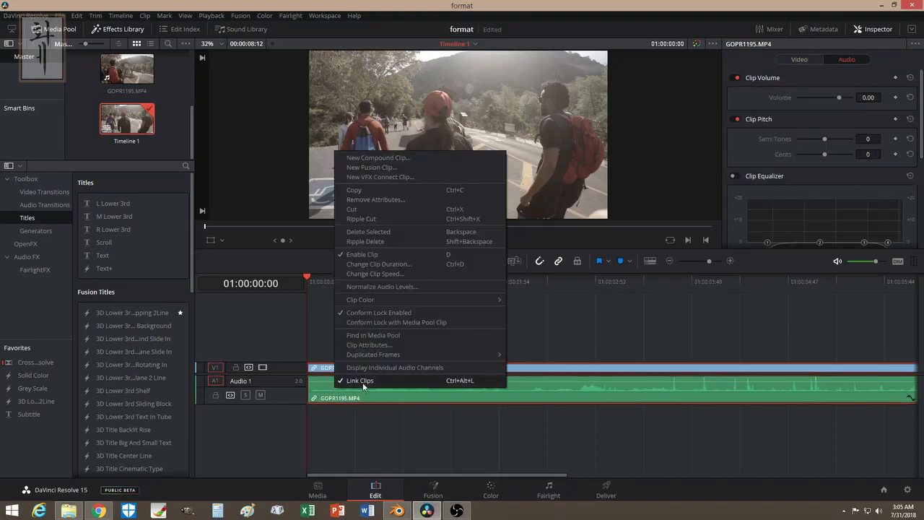
left_click(360, 382)
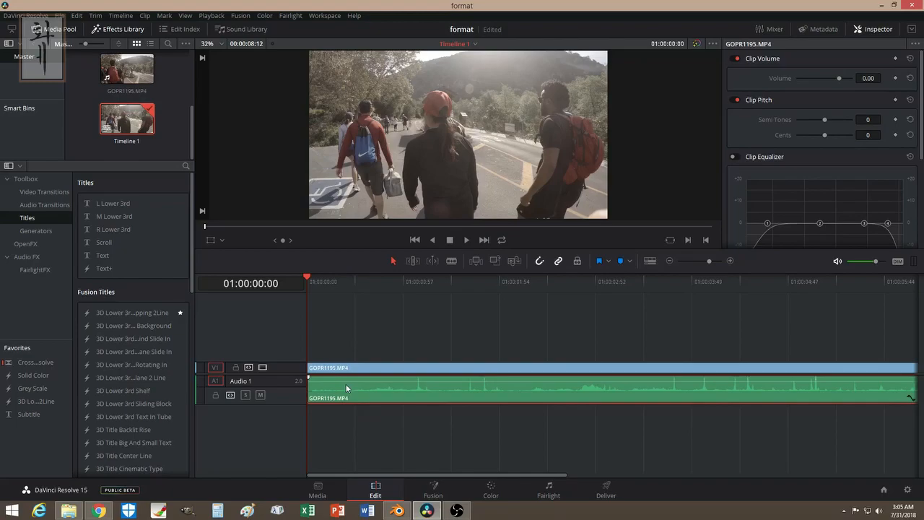
left_click(323, 312)
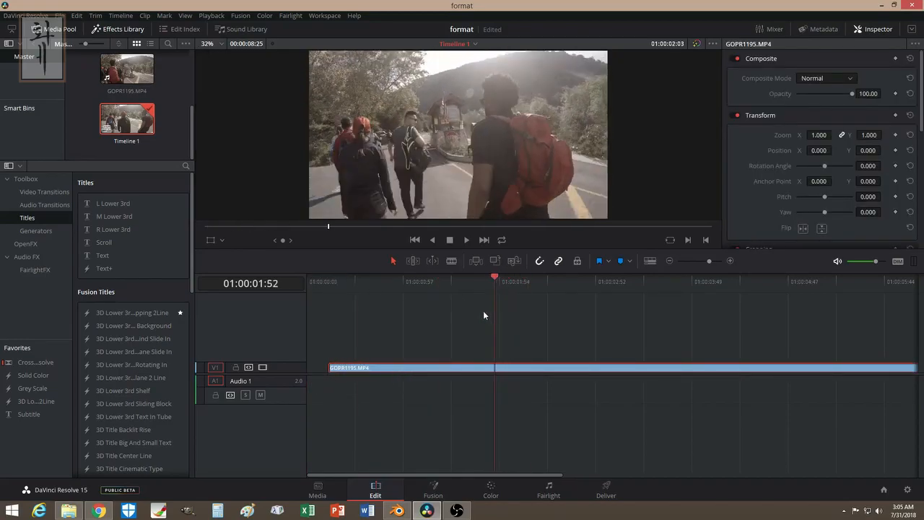
- Blade the video in two at the playhead and lift the second part onto track V2
left_click(543, 368)
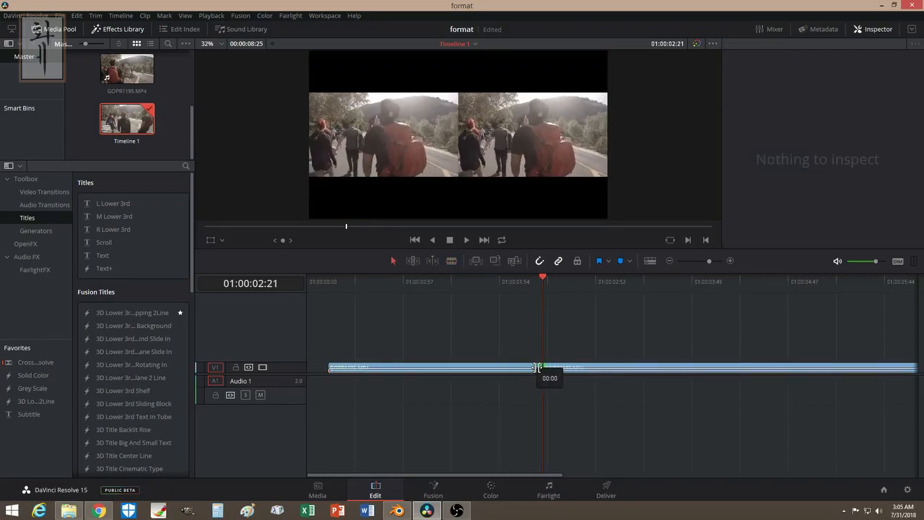
left_click(434, 368)
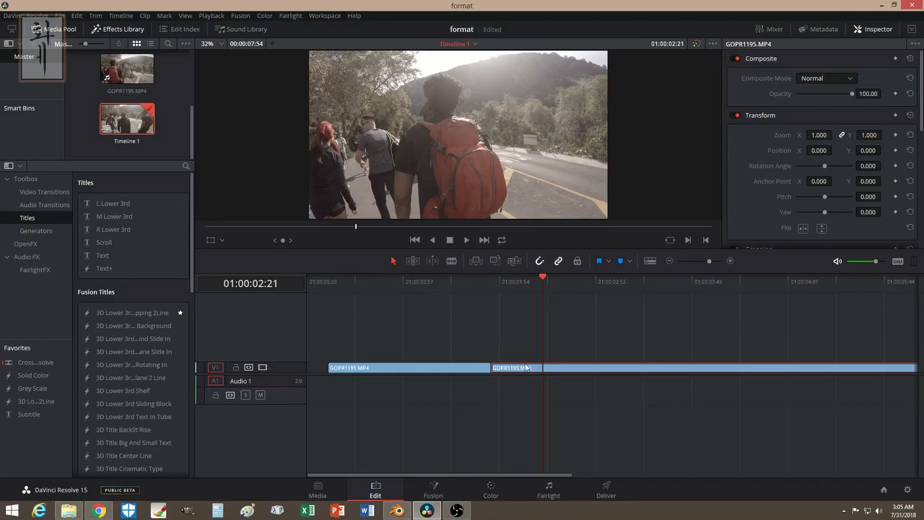
left_click_drag(515, 369, 512, 355)
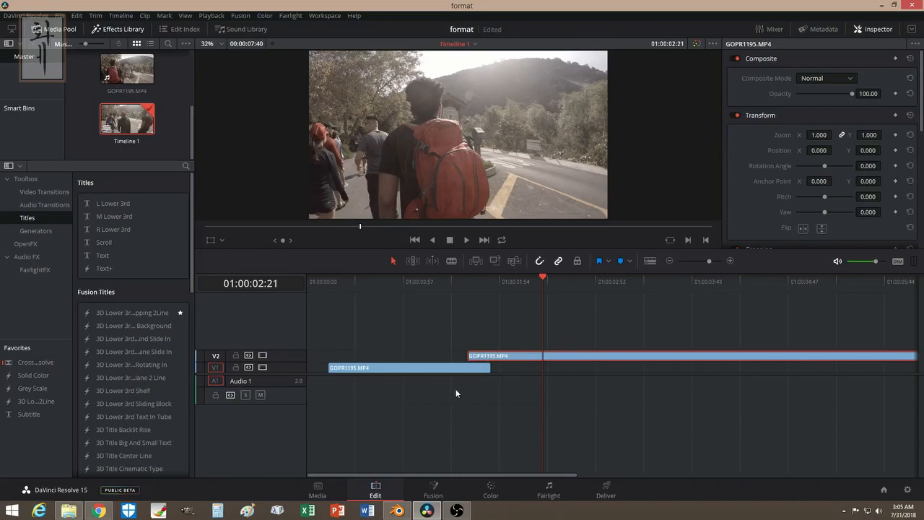
mouse_move(335, 355)
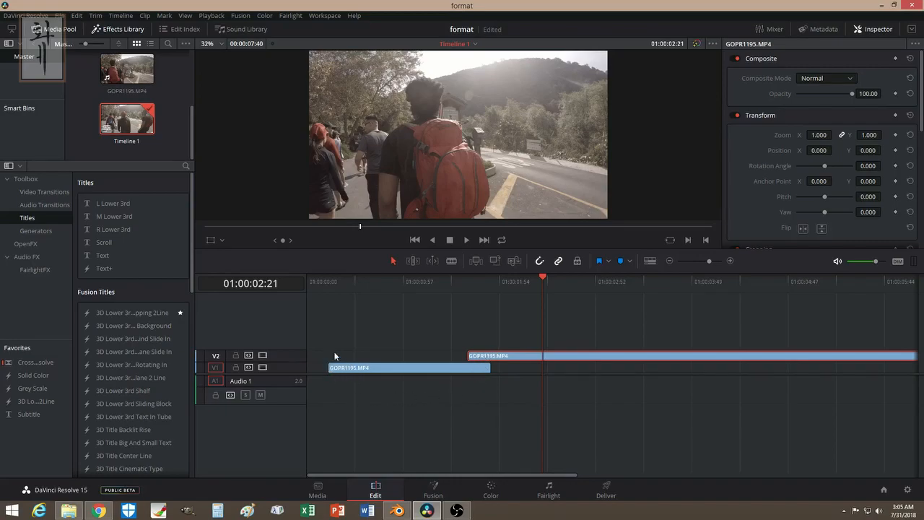
mouse_move(344, 350)
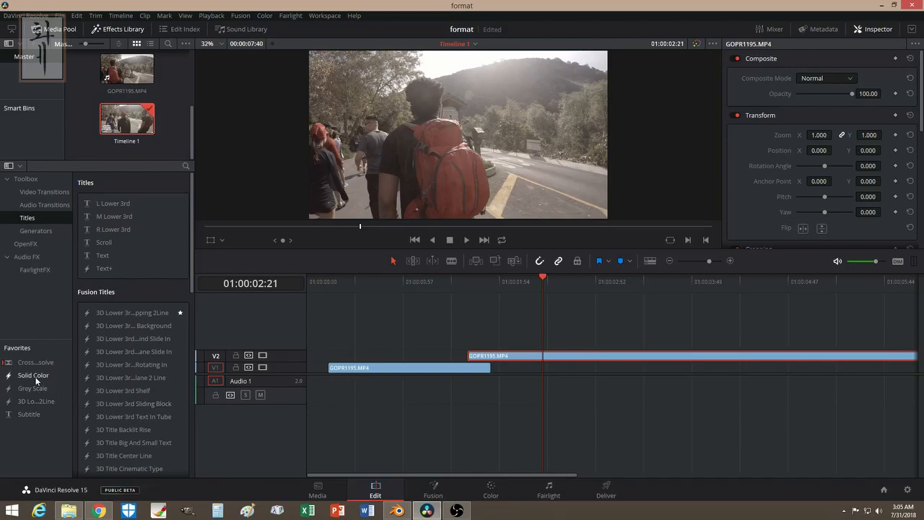
- Add a Solid Color generator on a new top track V3 above the footage
left_click(35, 231)
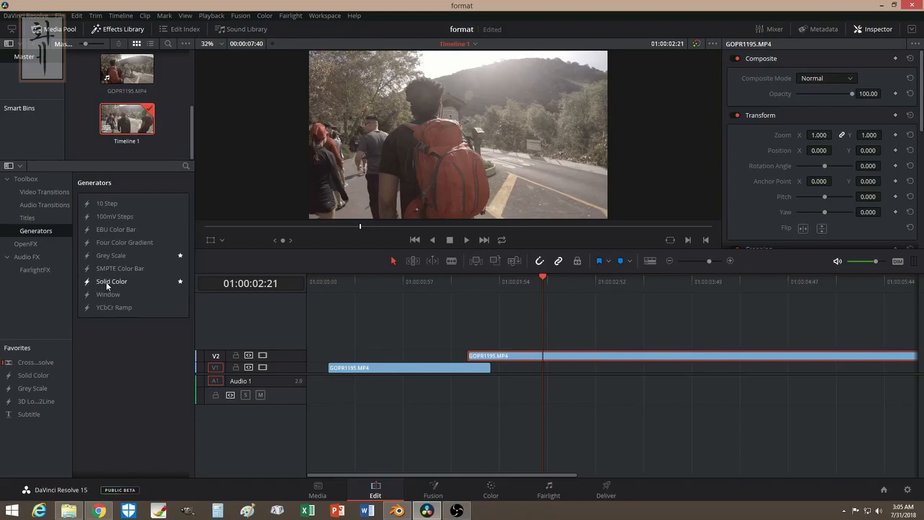
left_click_drag(111, 280, 364, 416)
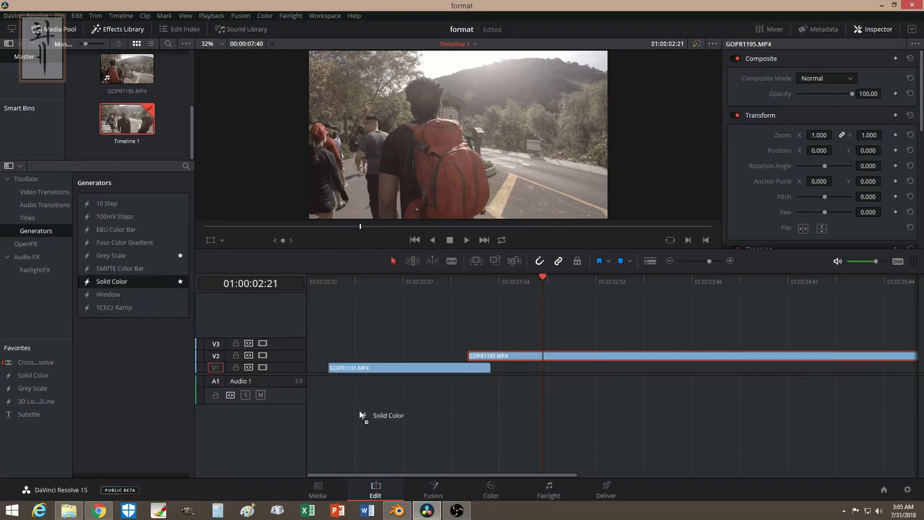
left_click_drag(387, 416, 362, 346)
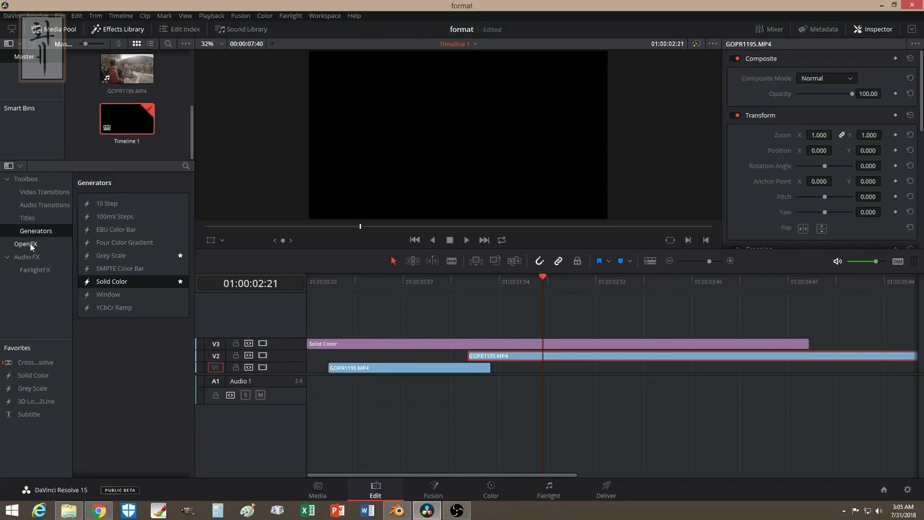
left_click(26, 216)
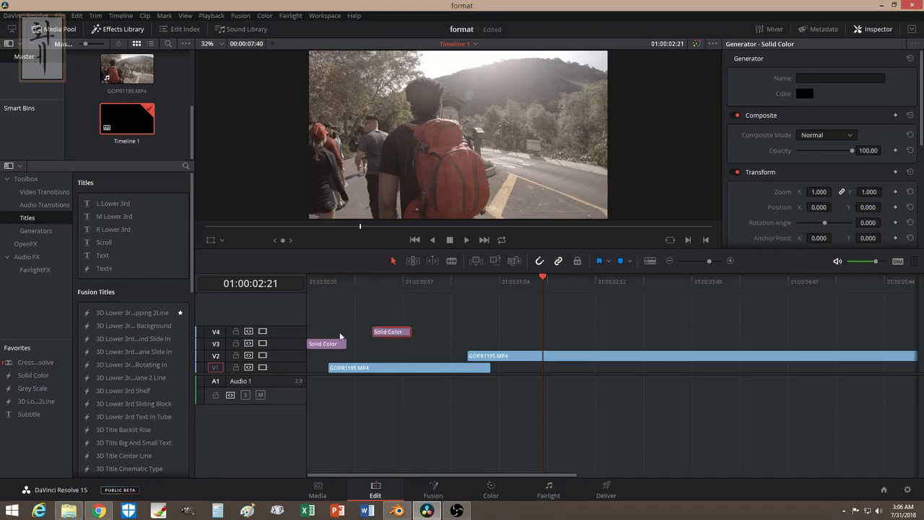
- Shorten the solid colour clip and settle it at the very start of the timeline
left_click_drag(390, 331, 783, 343)
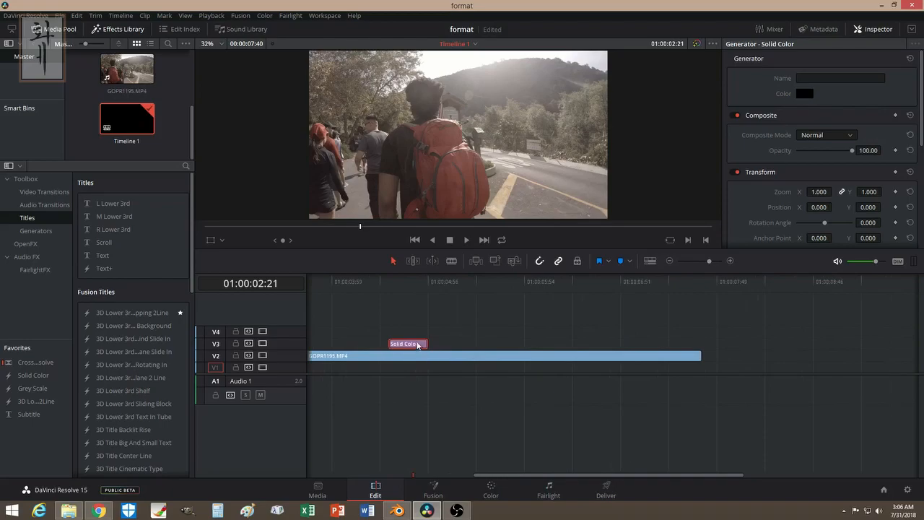
left_click_drag(408, 343, 701, 344)
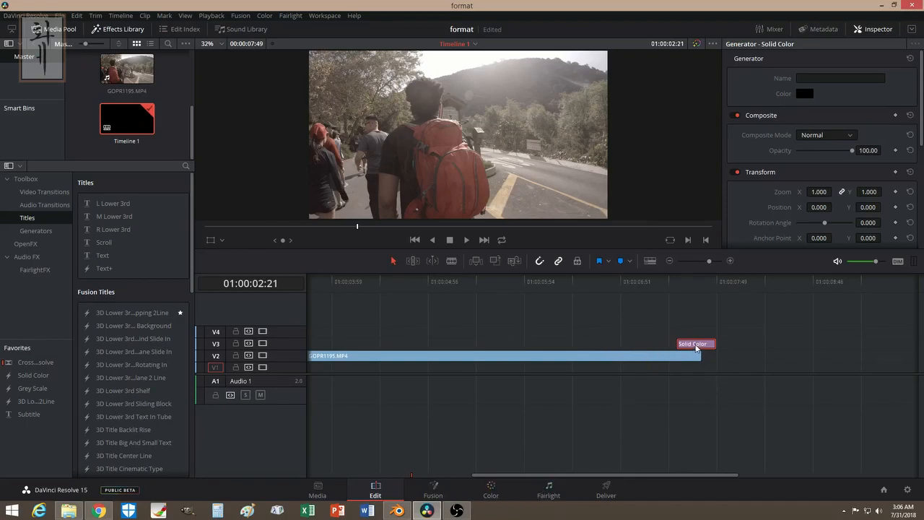
left_click_drag(696, 344, 742, 344)
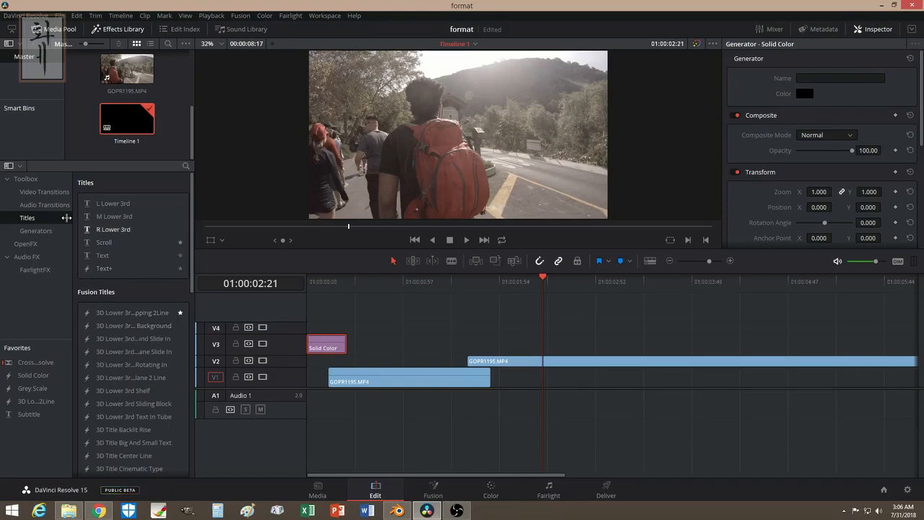
- Put a Cross Dissolve on the solid colour clip's end and preview the footage fading in
left_click(44, 191)
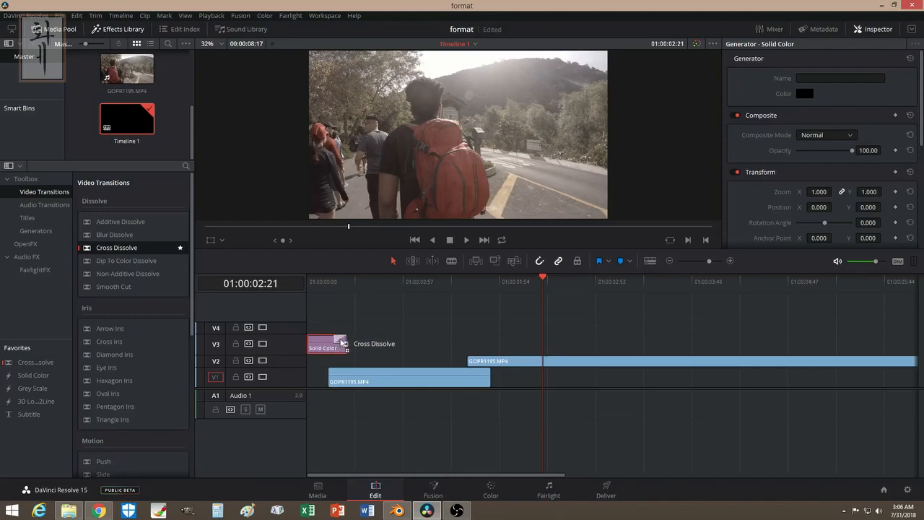
mouse_move(339, 341)
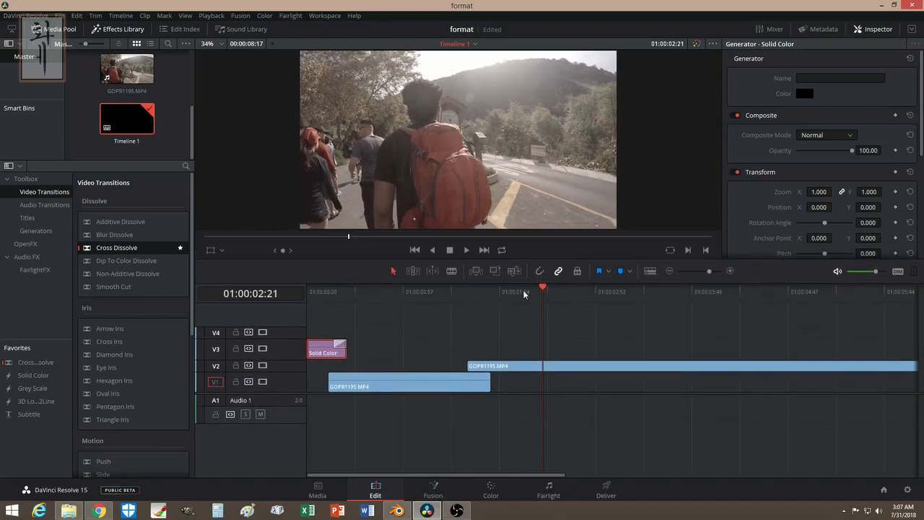
left_click(333, 291)
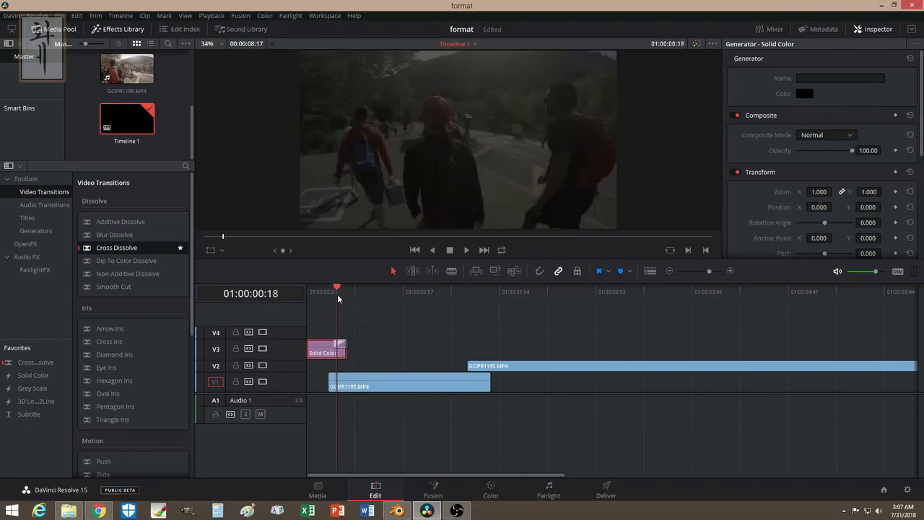
left_click_drag(336, 286, 341, 286)
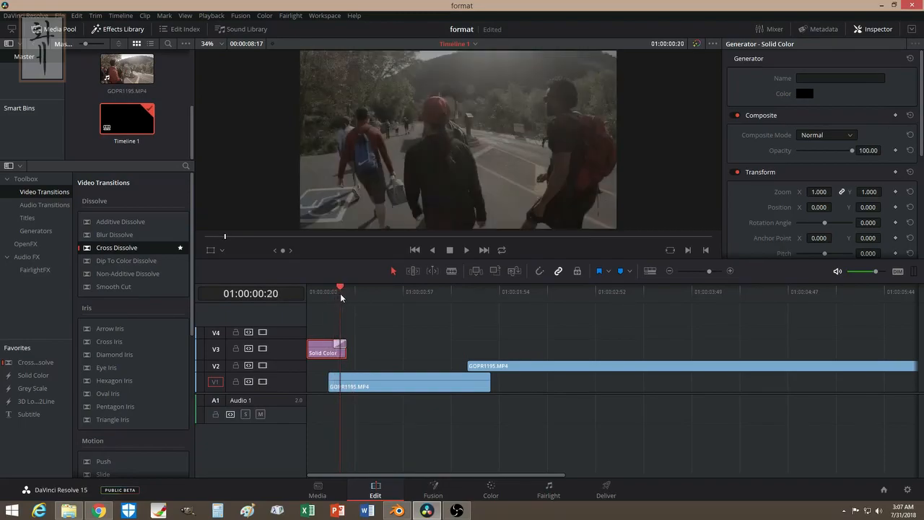
left_click(343, 287)
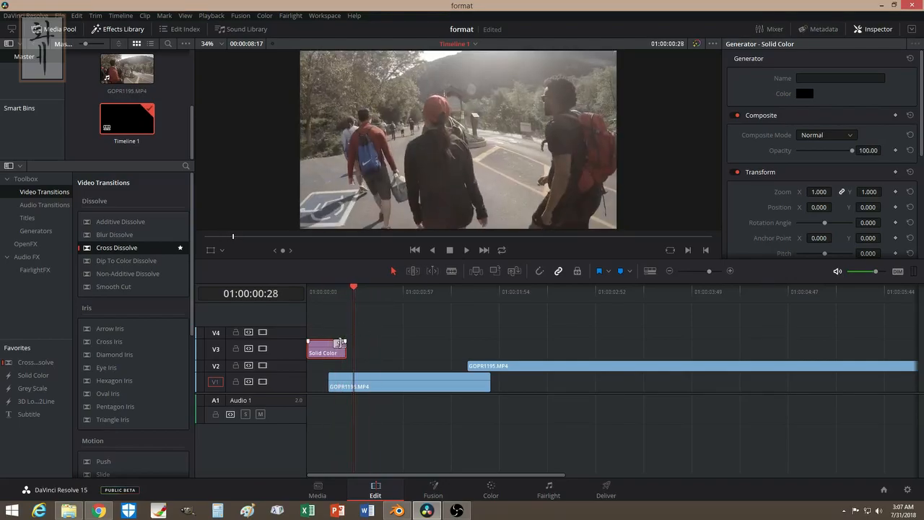
left_click(326, 348)
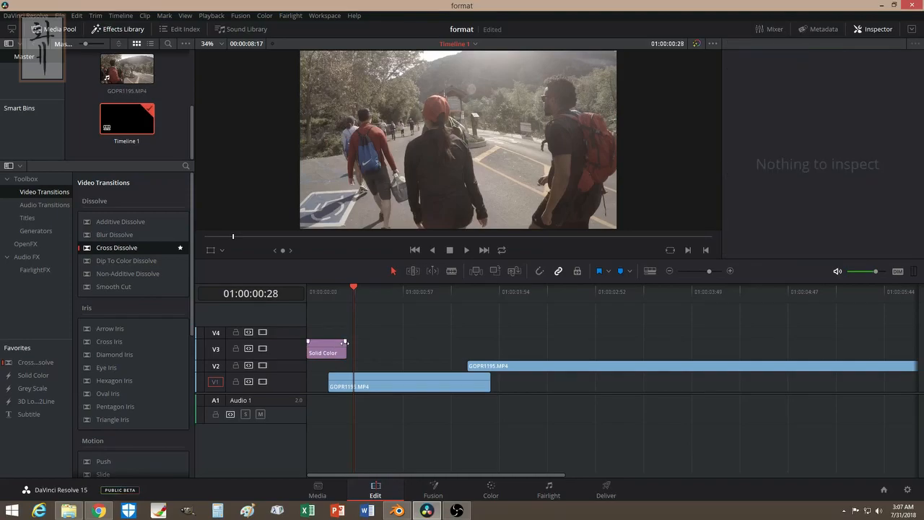
left_click_drag(345, 346, 310, 347)
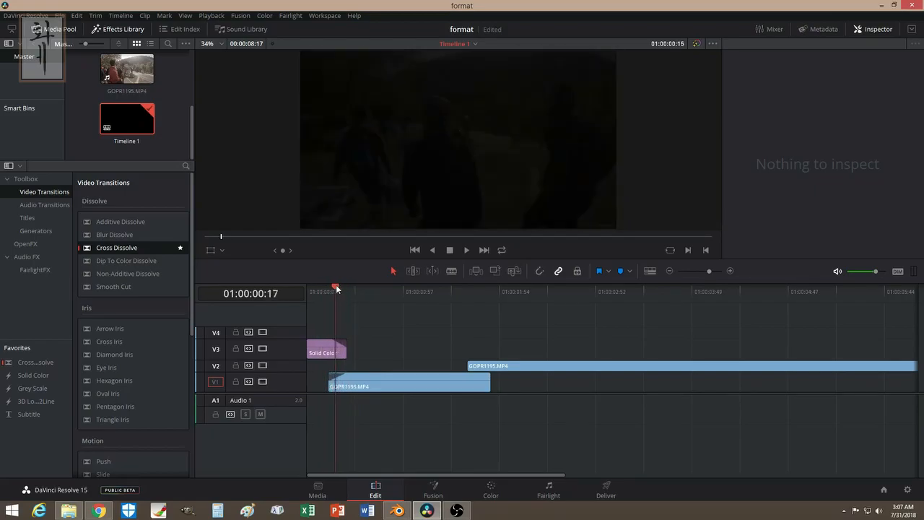
left_click(349, 292)
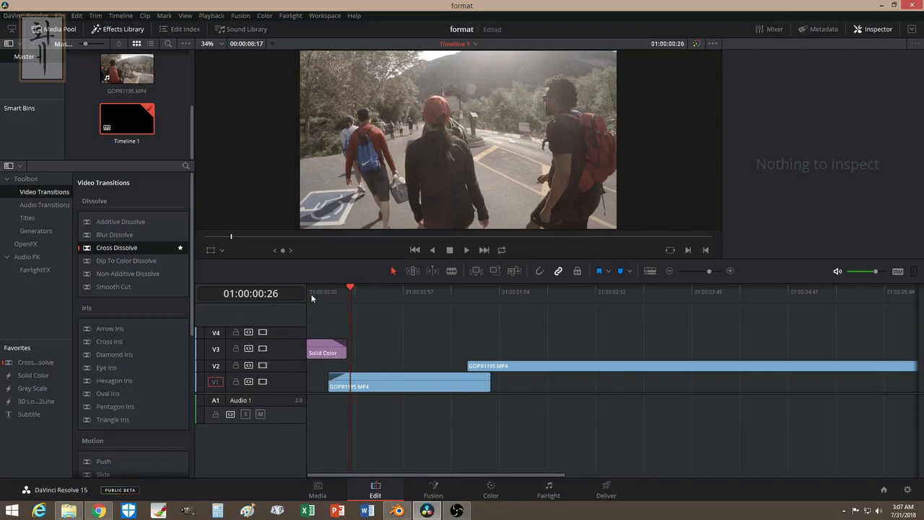
left_click(477, 292)
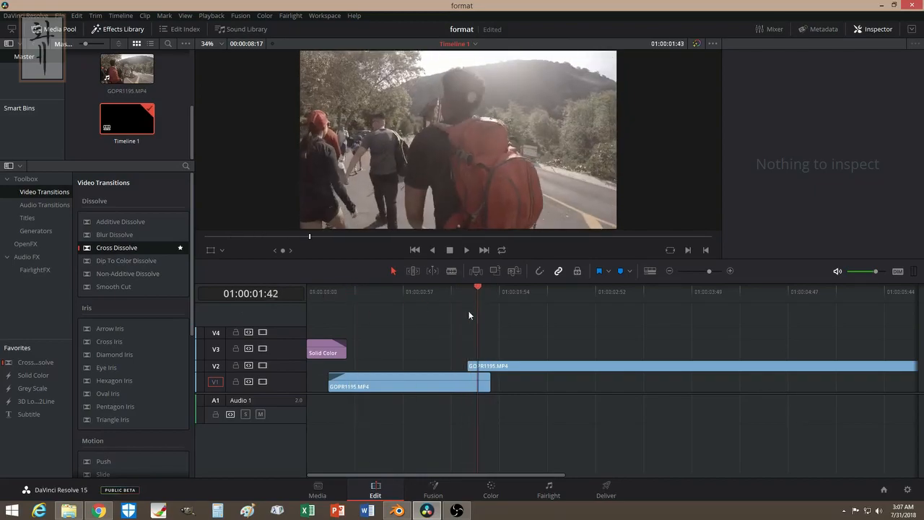
left_click(445, 292)
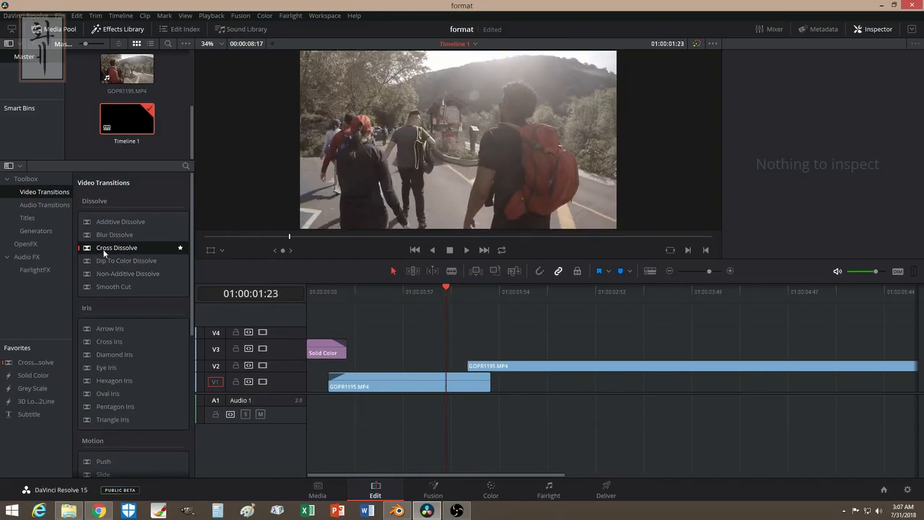
left_click_drag(115, 247, 492, 367)
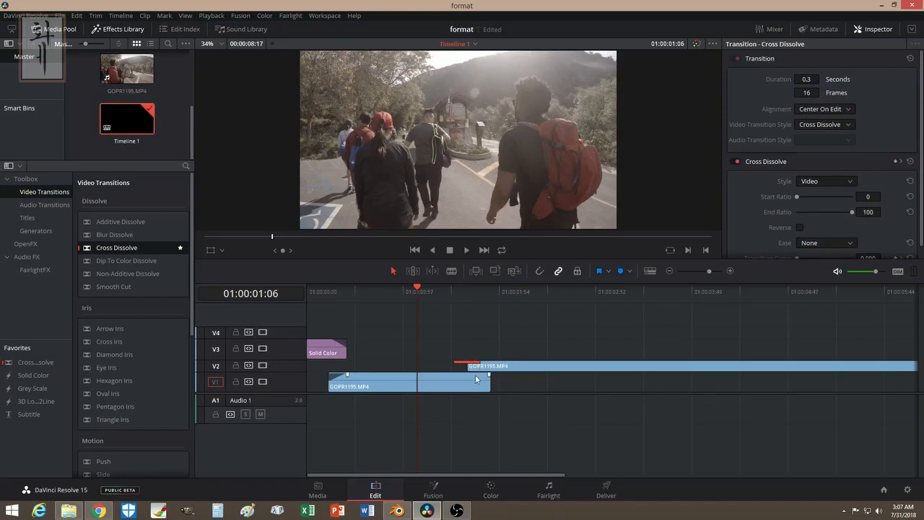
- Retime the upper clip's cross dissolve to about half a second, then select it for removal
left_click_drag(488, 367, 506, 367)
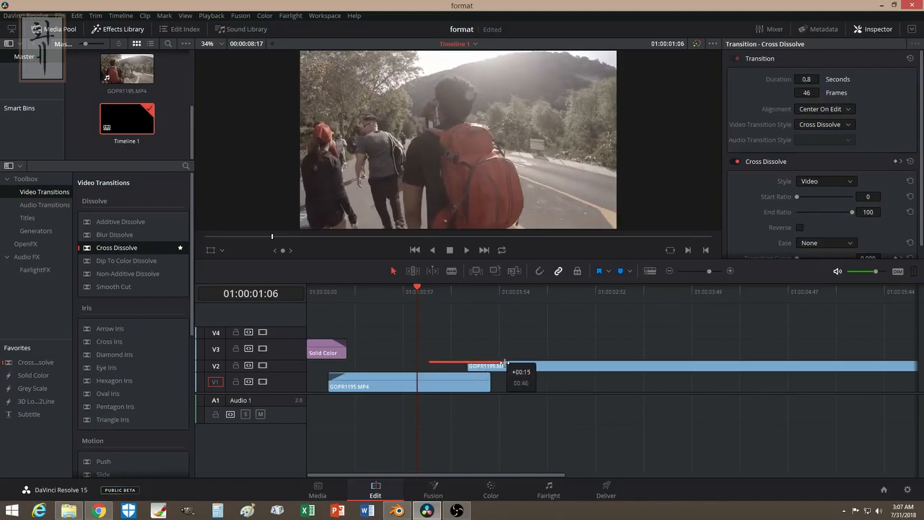
left_click_drag(505, 367, 494, 367)
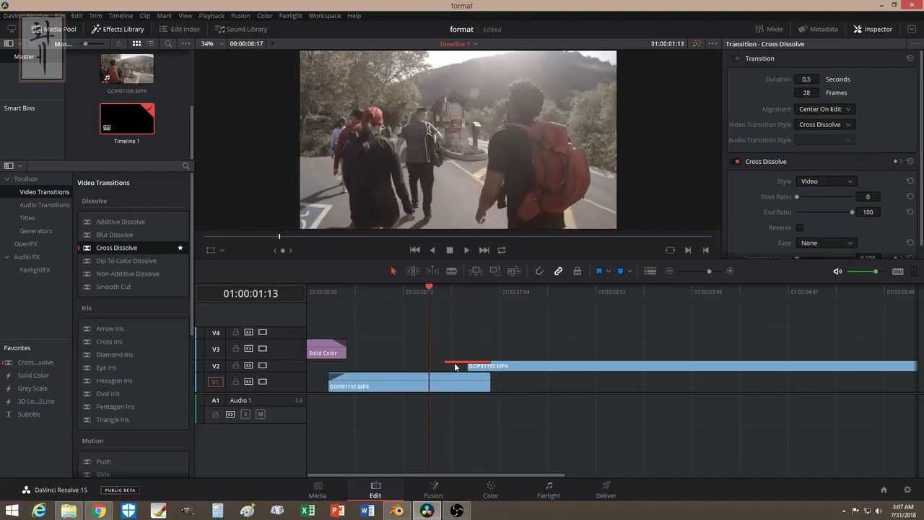
left_click(469, 365)
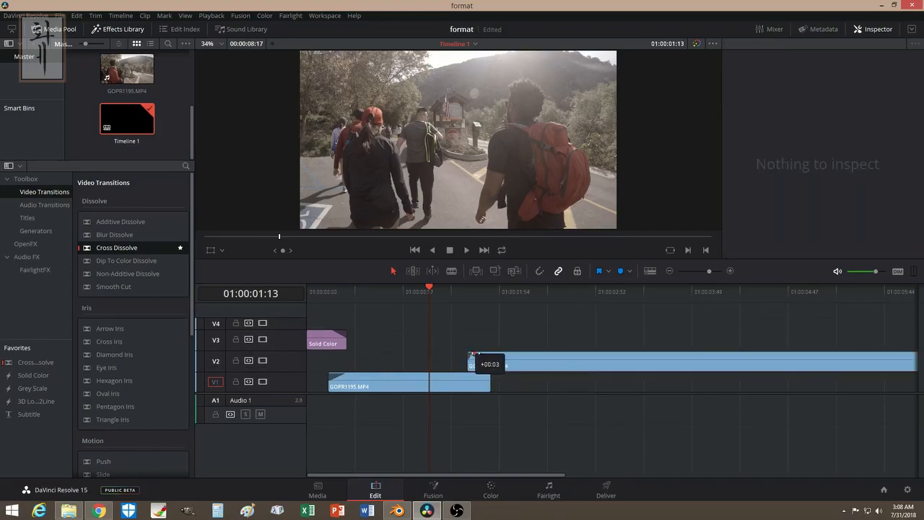
- Give the upper clip a few-frame fade-in handle instead and preview it
left_click_drag(473, 361, 491, 361)
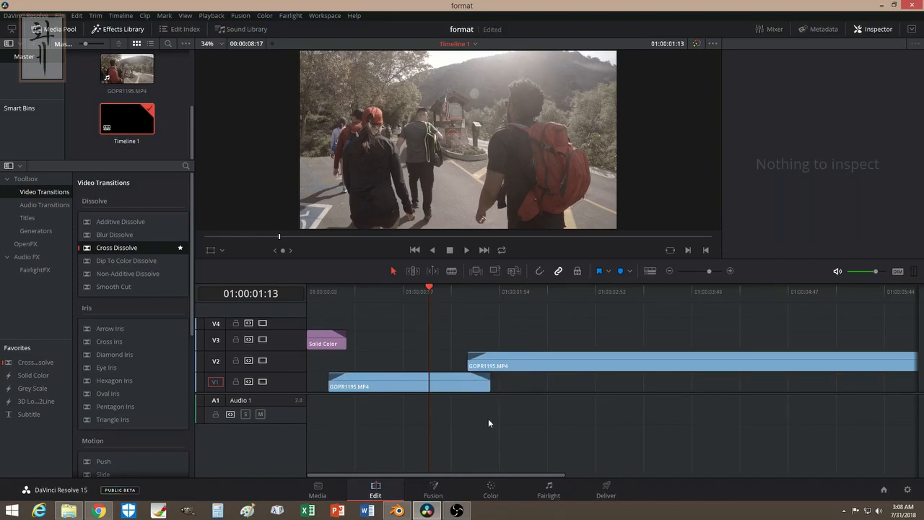
left_click(463, 289)
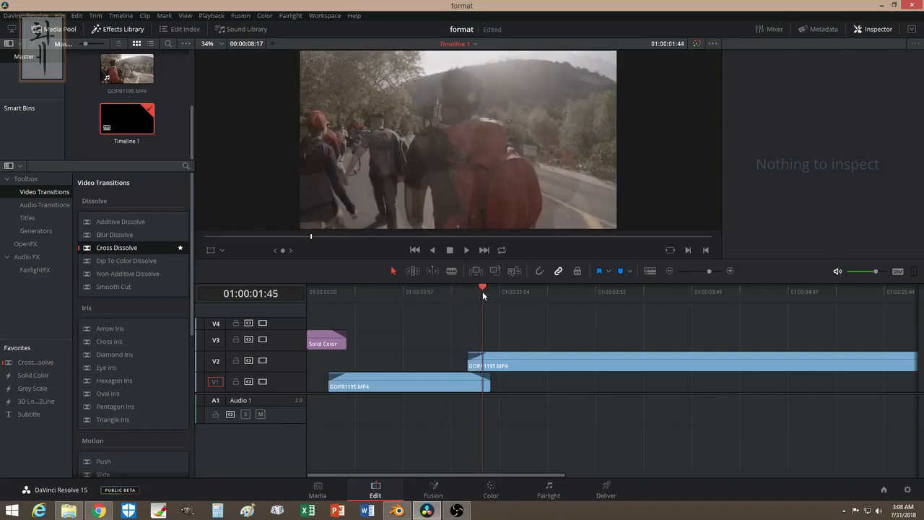
left_click(687, 364)
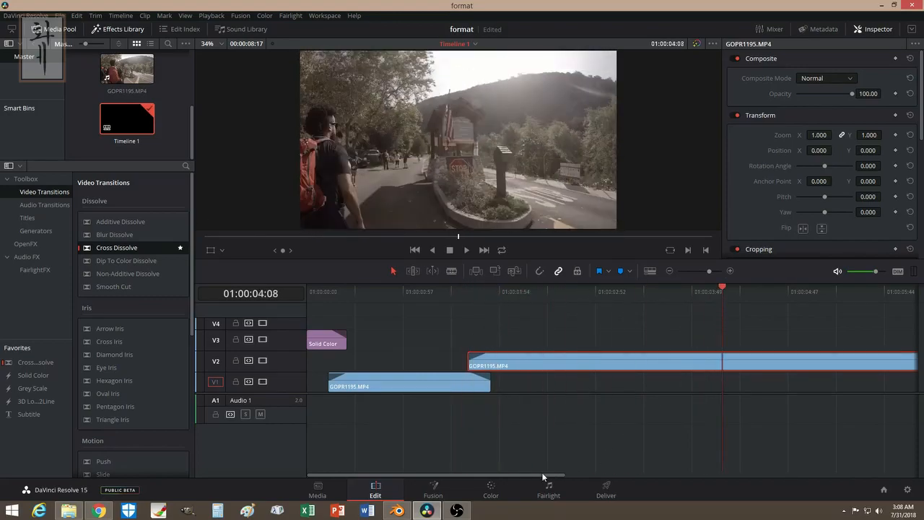
scroll("right", 3)
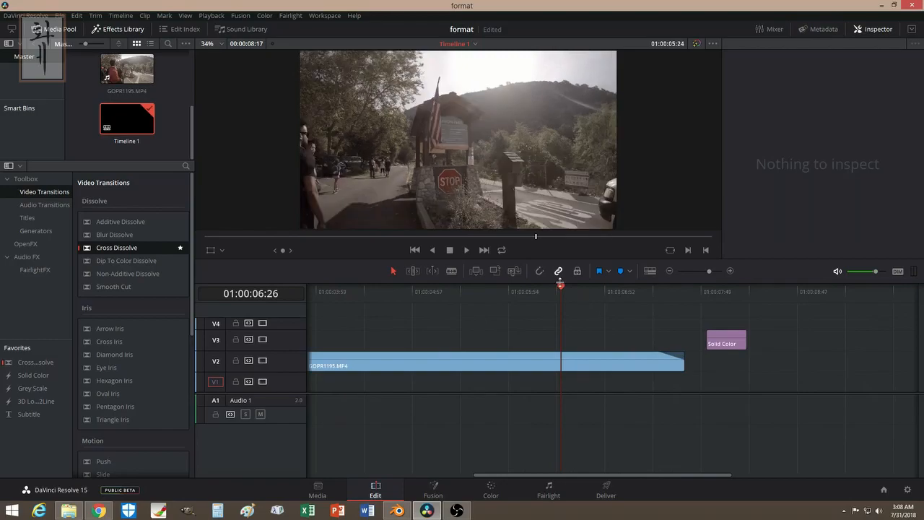
left_click(664, 292)
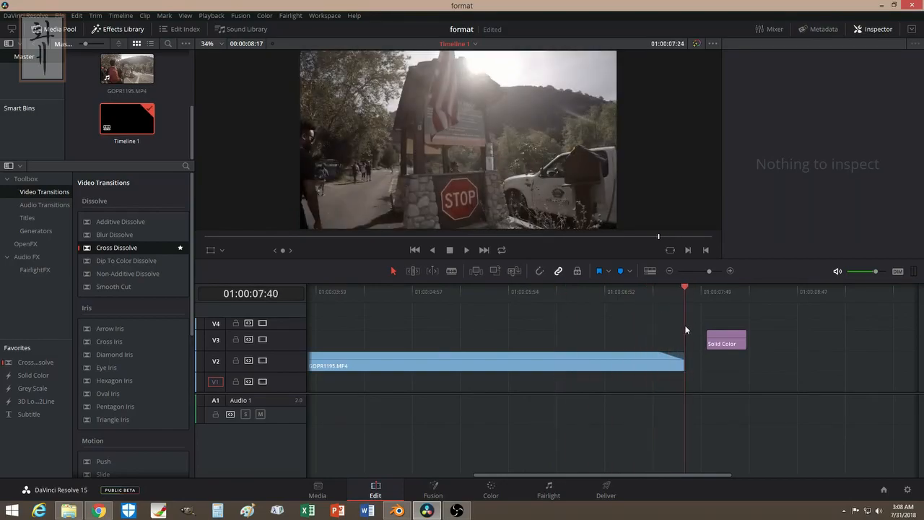
left_click(631, 292)
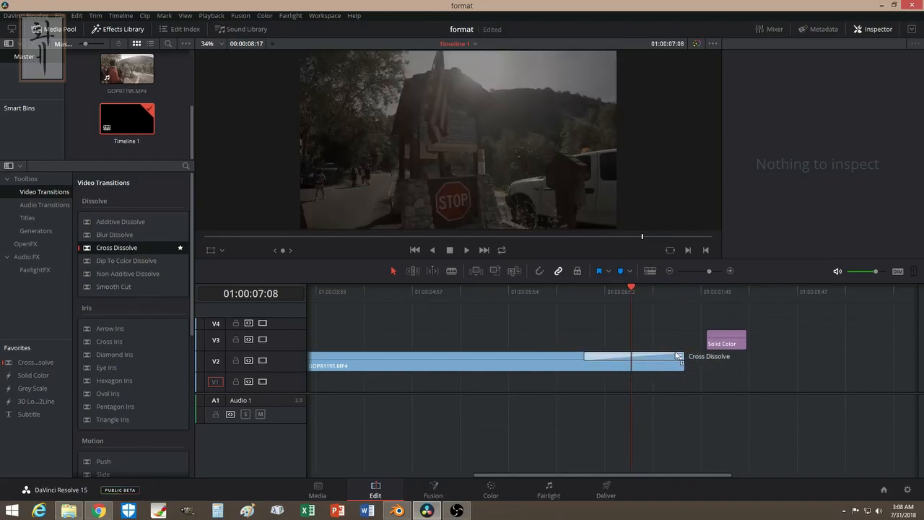
left_click(633, 355)
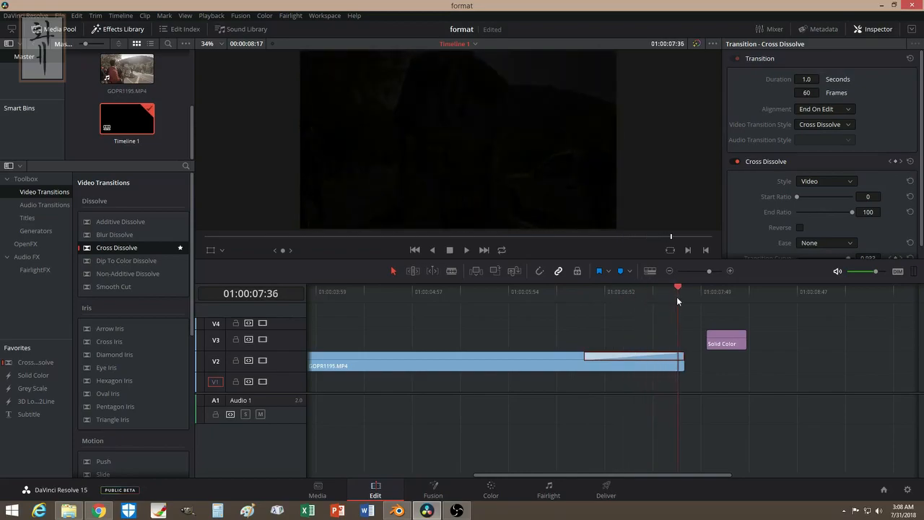
left_click(591, 287)
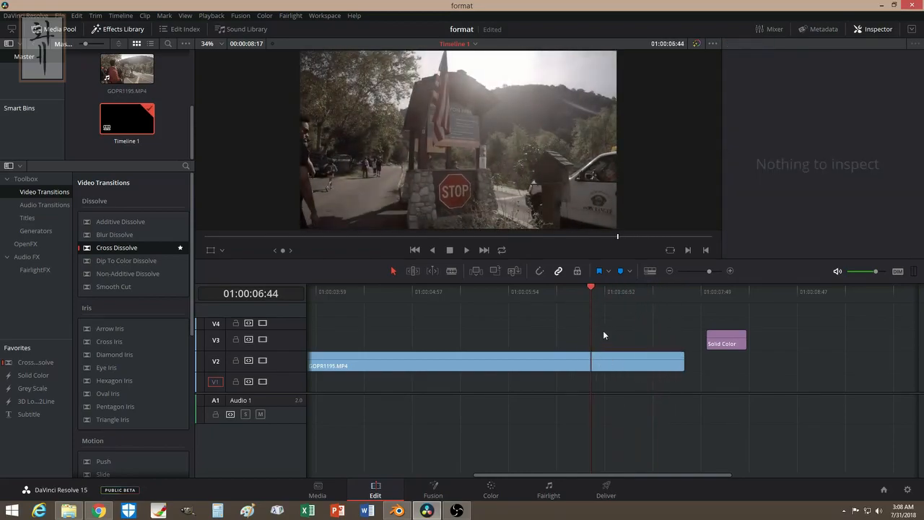
left_click(659, 296)
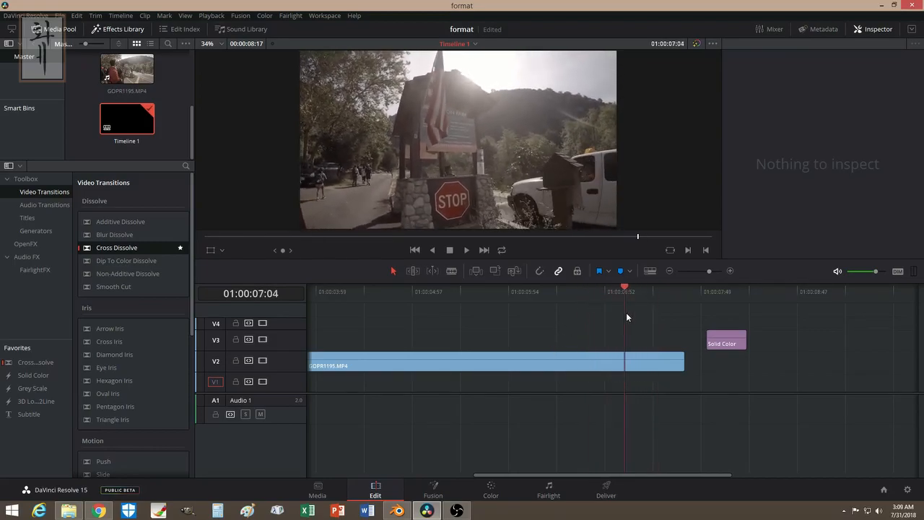
left_click(499, 292)
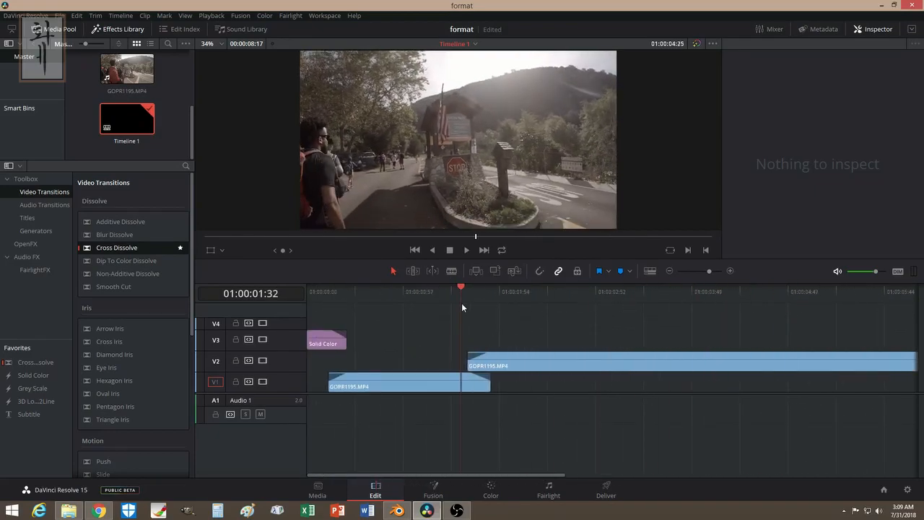
left_click(475, 292)
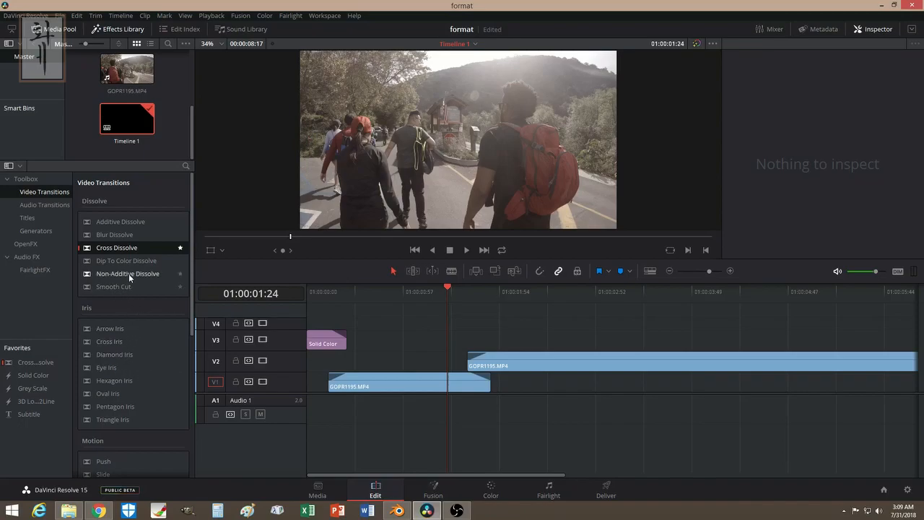
scroll("down", 3)
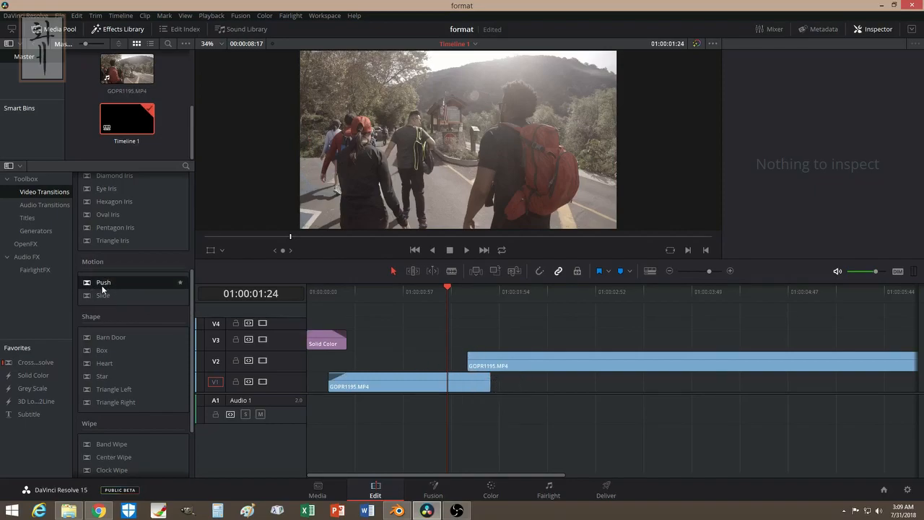
- Place a Push motion transition at the V2 clip's start and scrub through it
left_click_drag(104, 281, 469, 361)
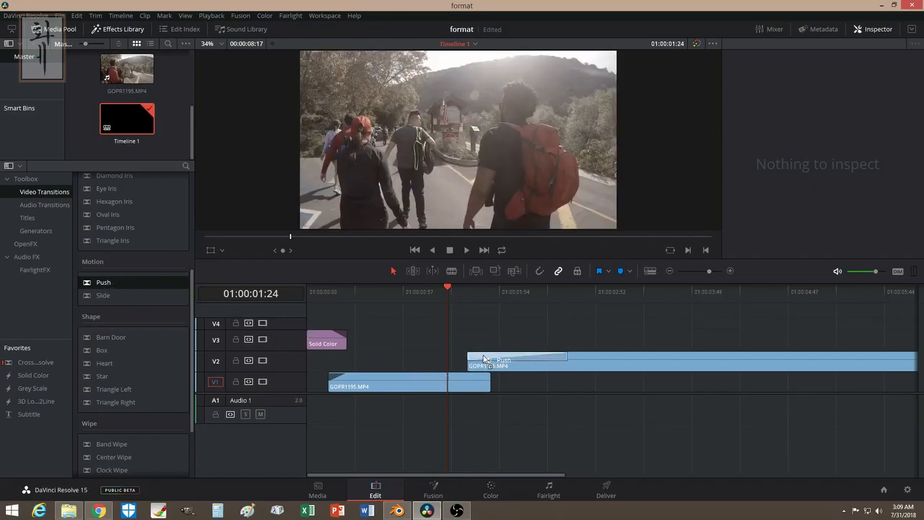
left_click(473, 292)
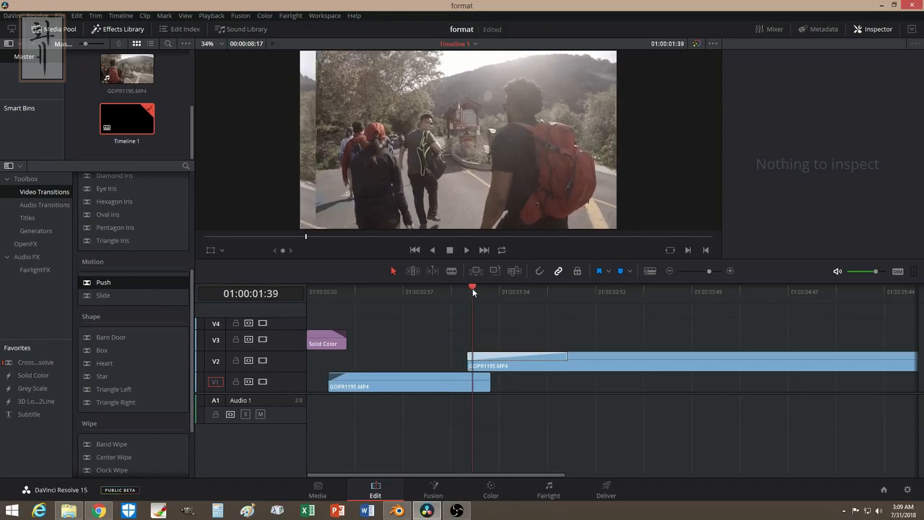
left_click(554, 291)
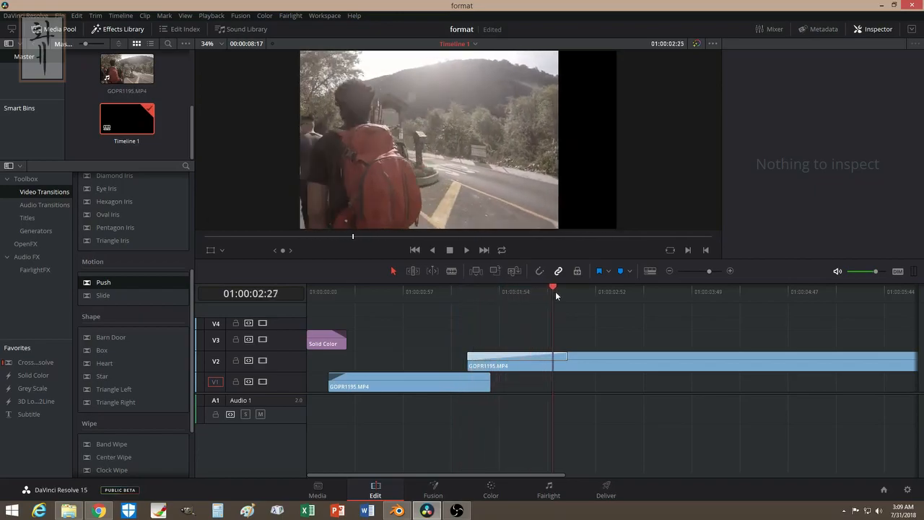
left_click(476, 292)
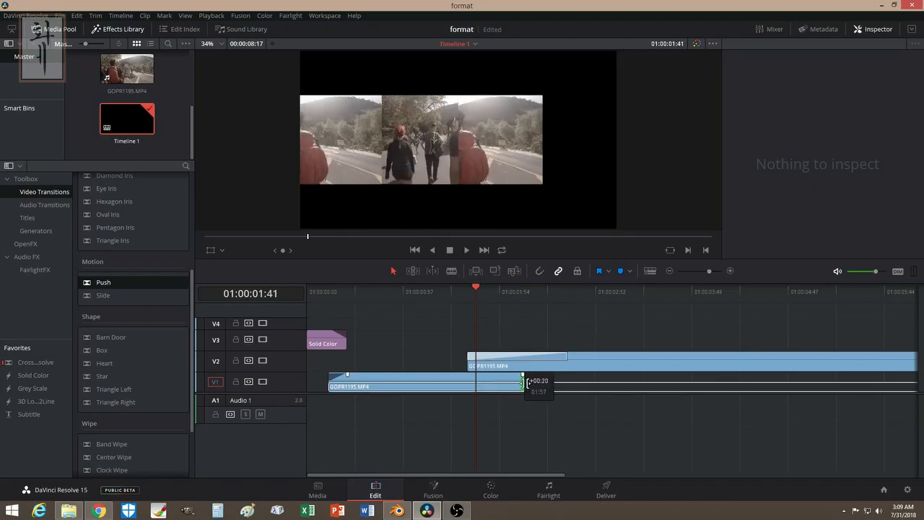
- Extend the V1 clip's end about twenty frames to overlap the Push and review it
left_click_drag(522, 381, 565, 381)
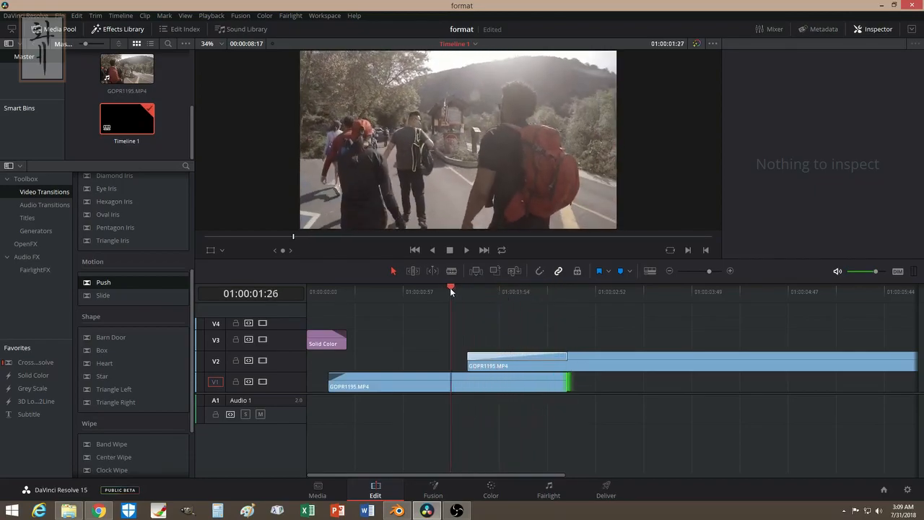
left_click(455, 292)
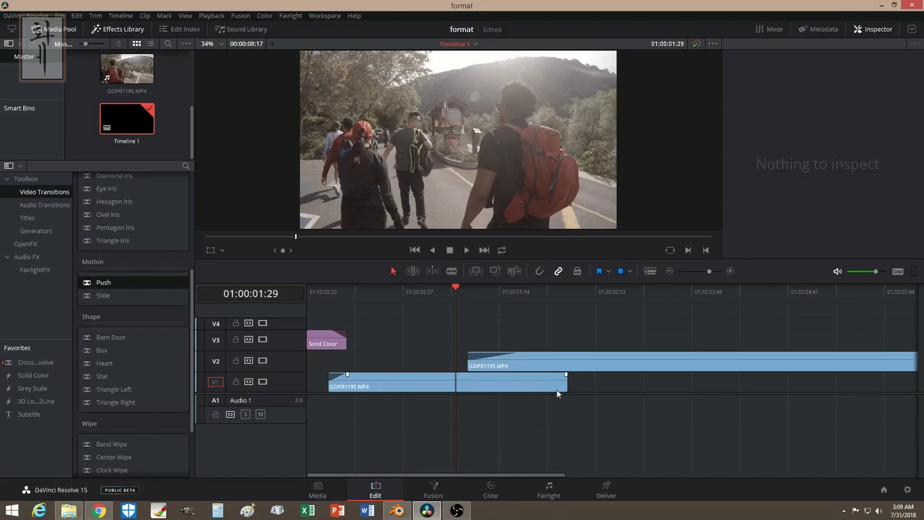
- Trim the V1 clip's out point back about thirty frames and check where it now ends
left_click_drag(566, 387, 513, 387)
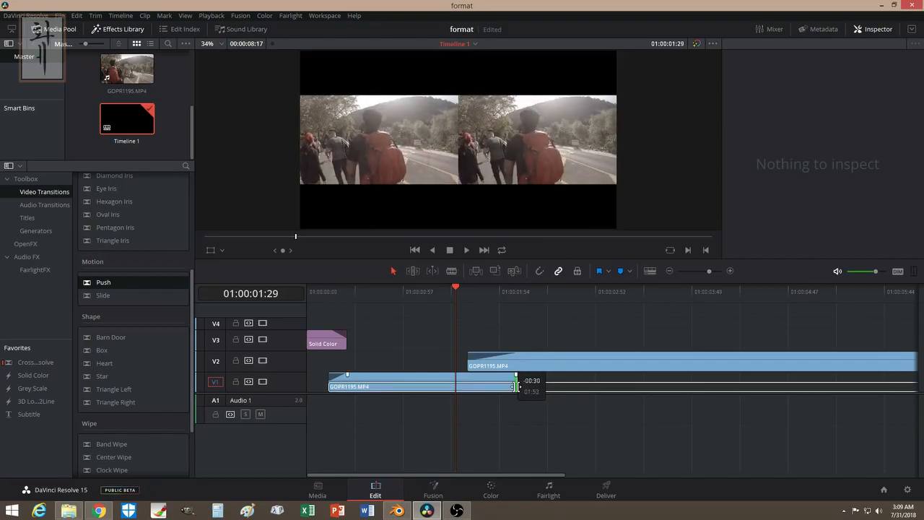
left_click_drag(512, 383, 470, 383)
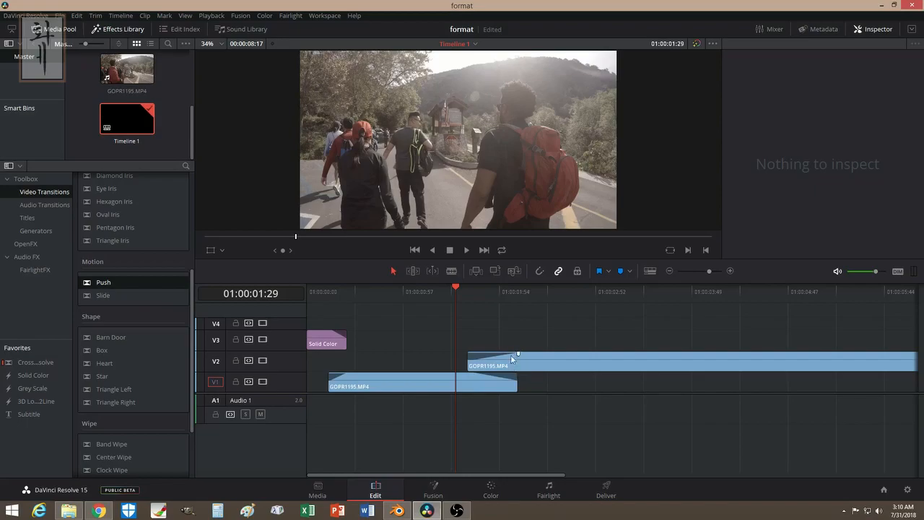
mouse_move(488, 322)
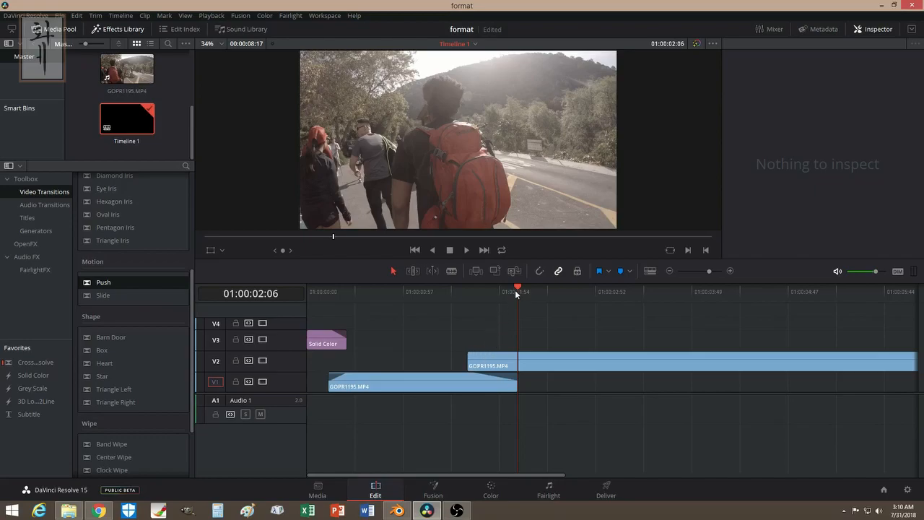
left_click(479, 292)
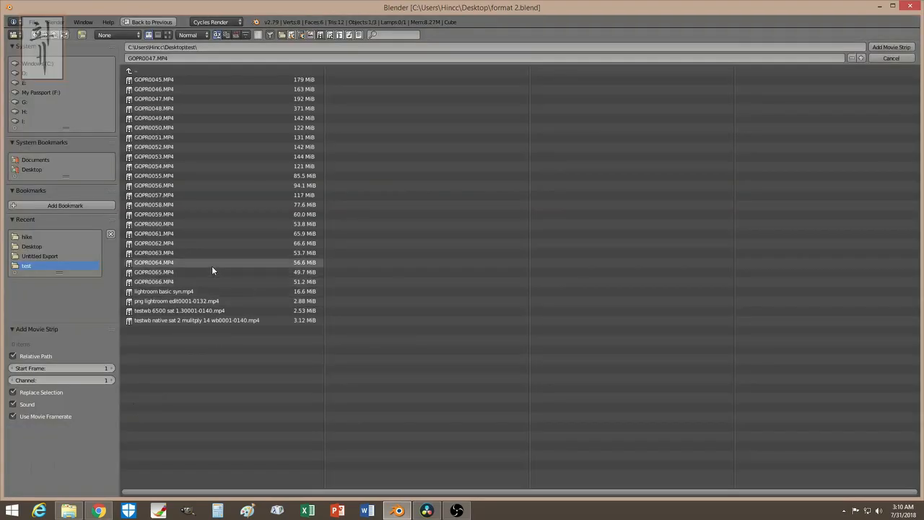
mouse_move(169, 147)
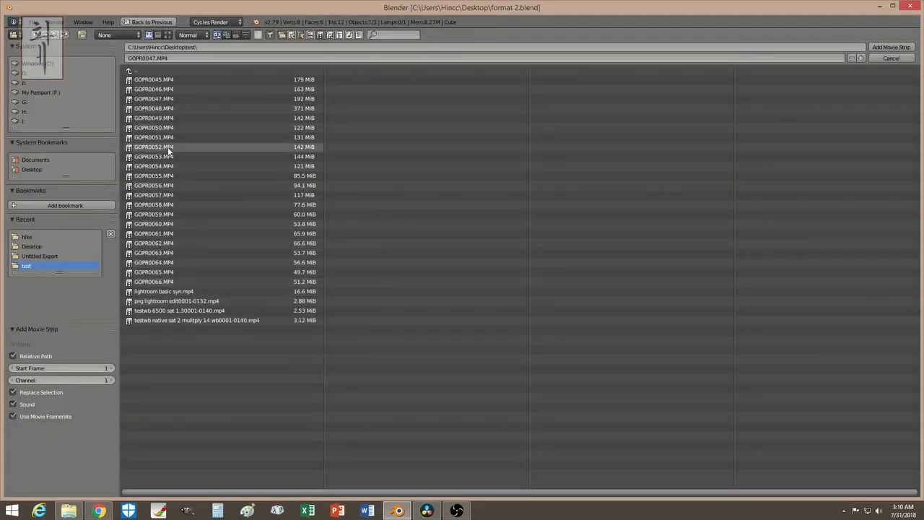
mouse_move(144, 242)
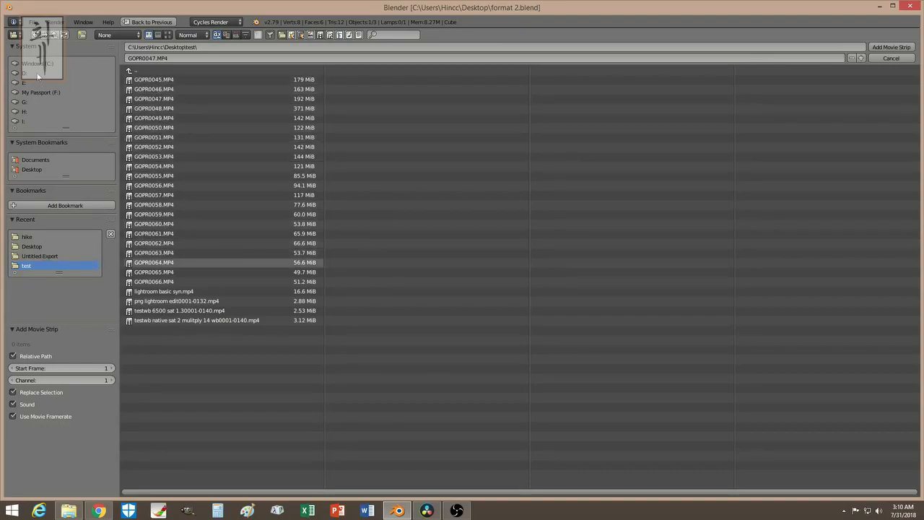
- Browse to Desktop\Hike and add GOPR1195.MP4 as a movie strip in the sequencer
left_click(38, 64)
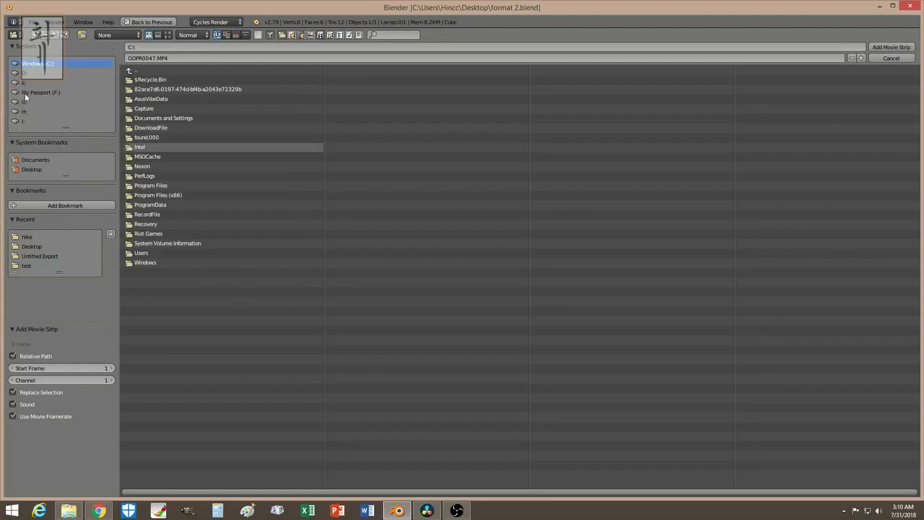
mouse_move(60, 130)
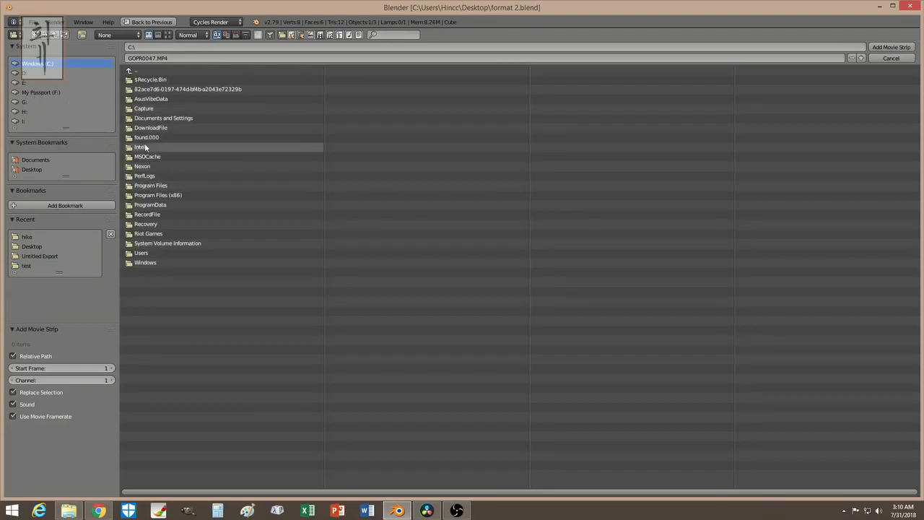
left_click(32, 246)
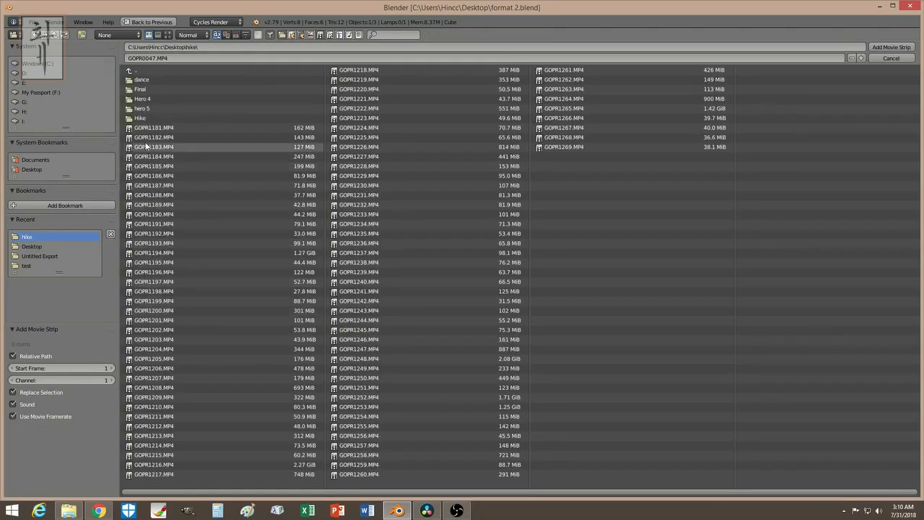
left_click(153, 263)
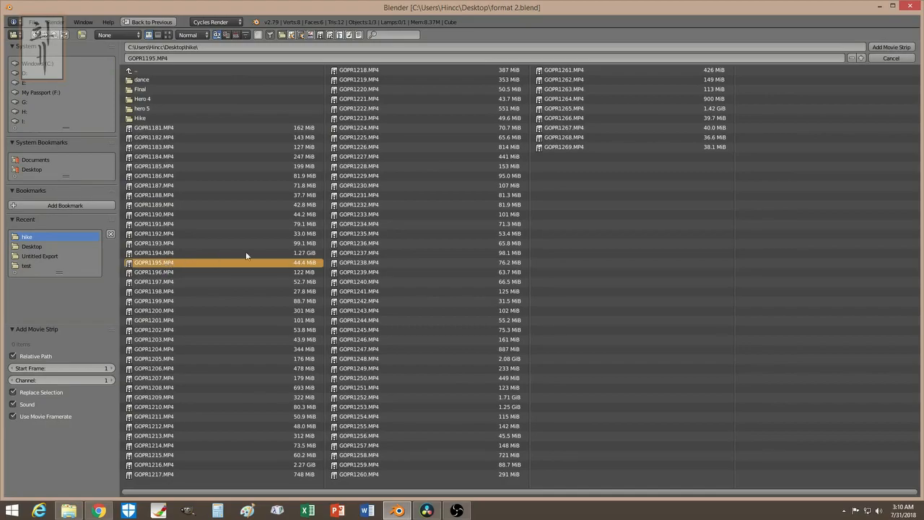
left_click(891, 47)
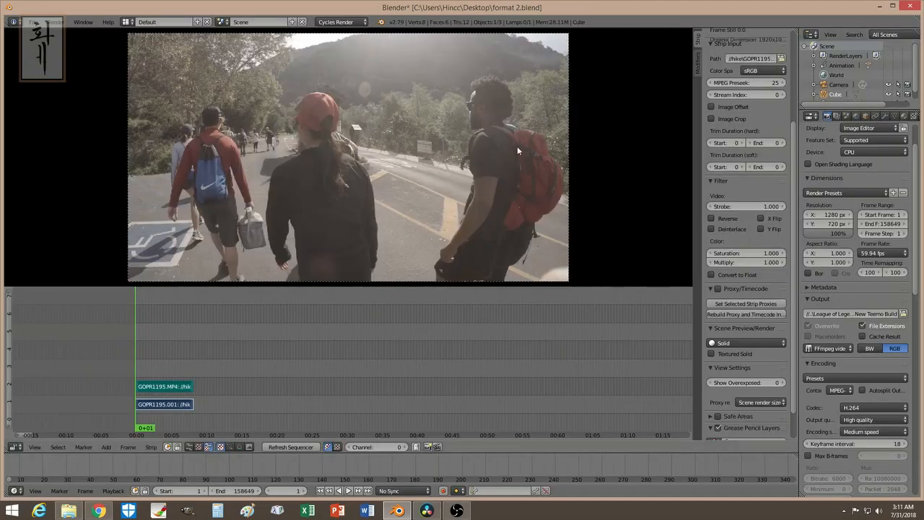
- Erase the GOPR1195 sound strip, cut the movie strip with K and select its second piece
left_click(164, 387)
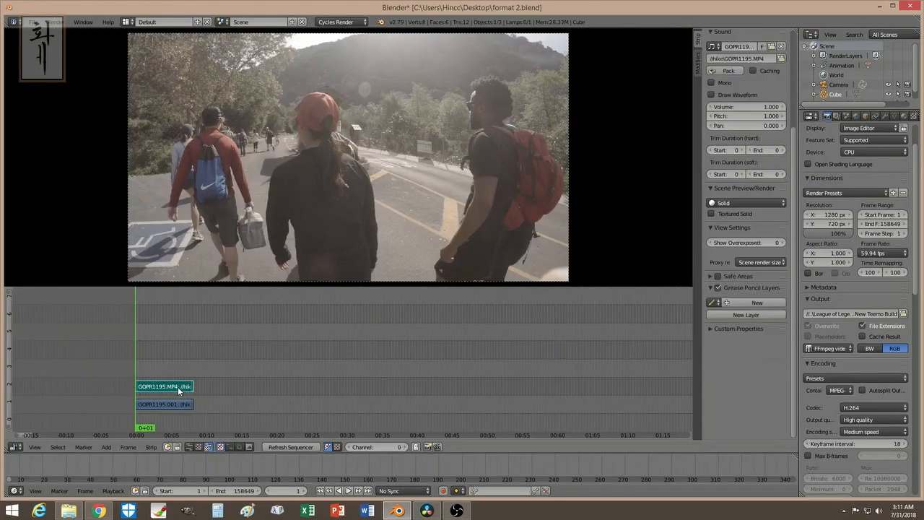
left_click(165, 387)
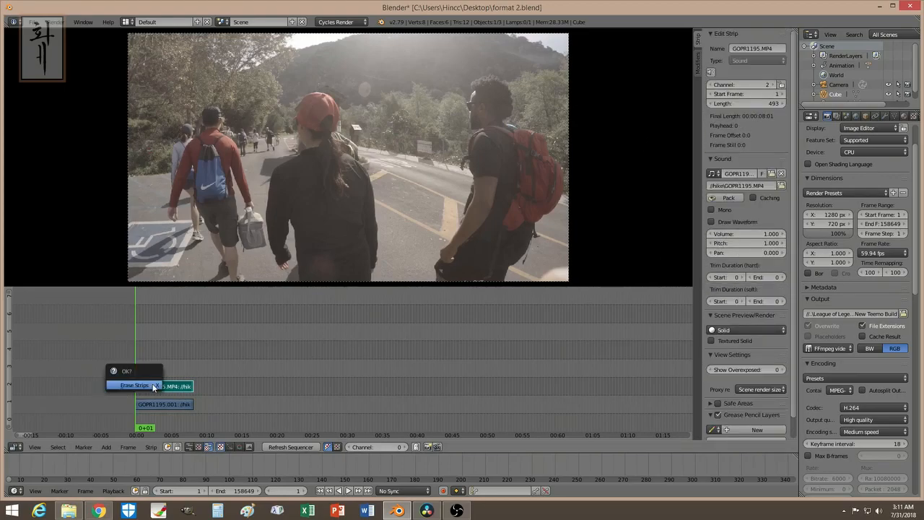
left_click(132, 385)
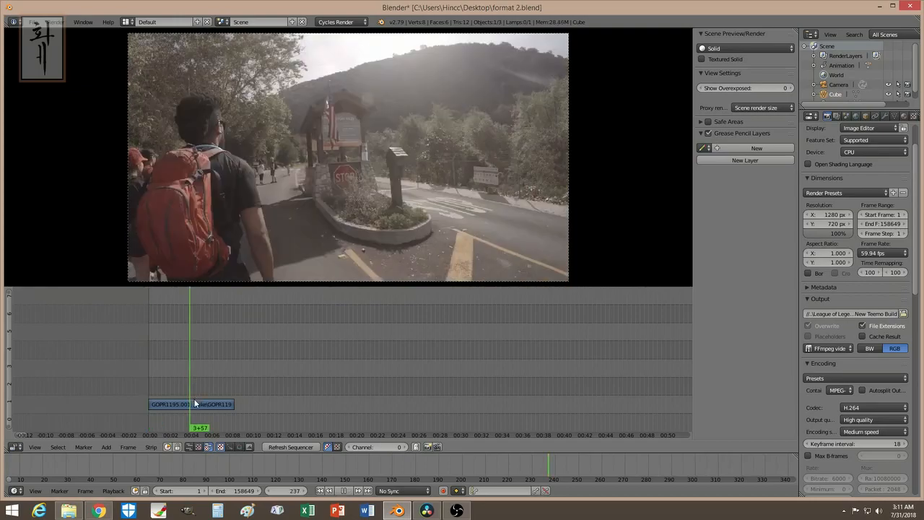
left_click(174, 405)
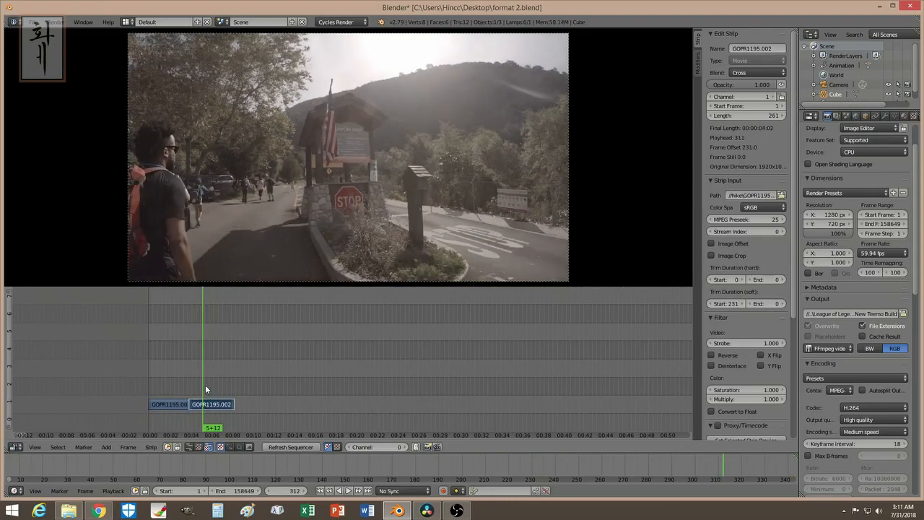
- Lift the second piece one channel up and delete the unwanted end of the first strip
left_click_drag(211, 404, 202, 386)
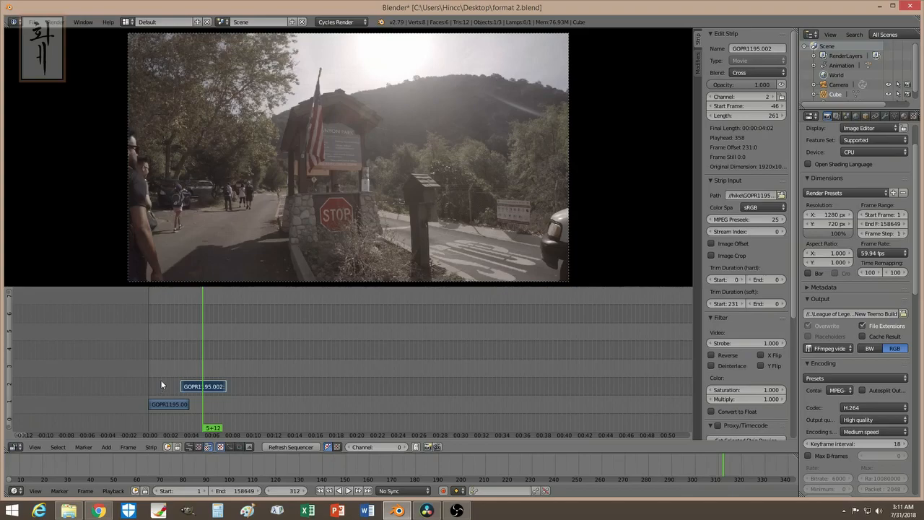
left_click(169, 404)
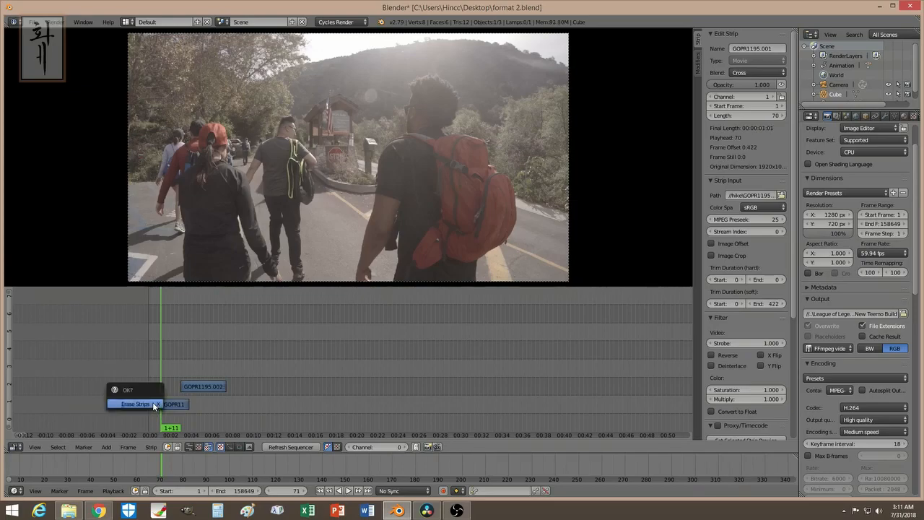
left_click(136, 405)
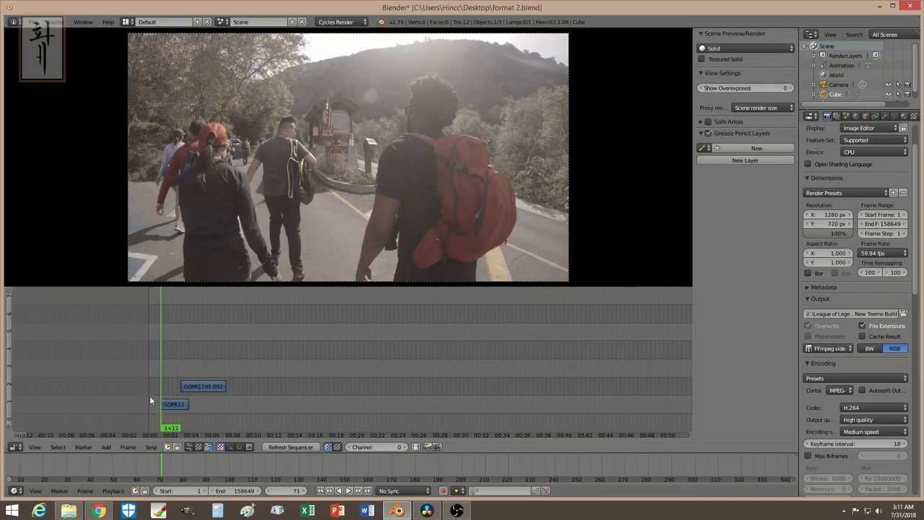
mouse_move(189, 398)
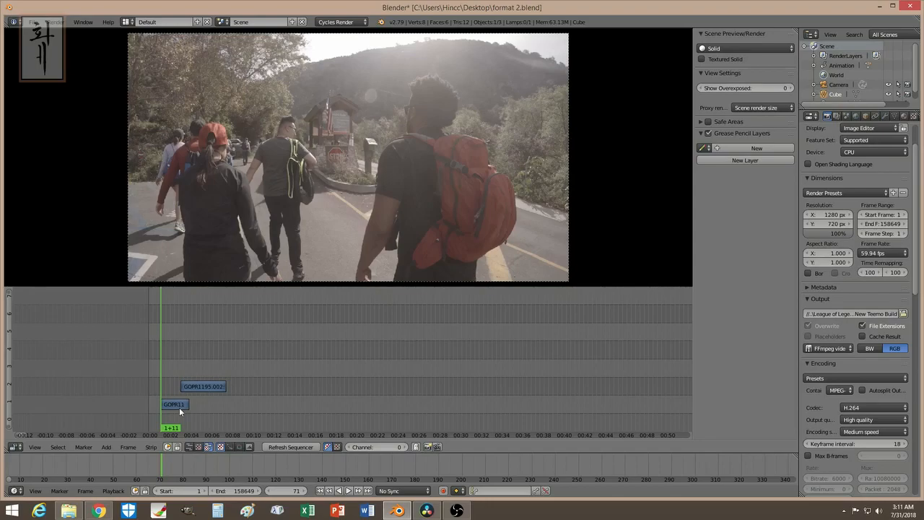
- Shift-select the shortened lower piece together with the overlapping upper piece
left_click(174, 404)
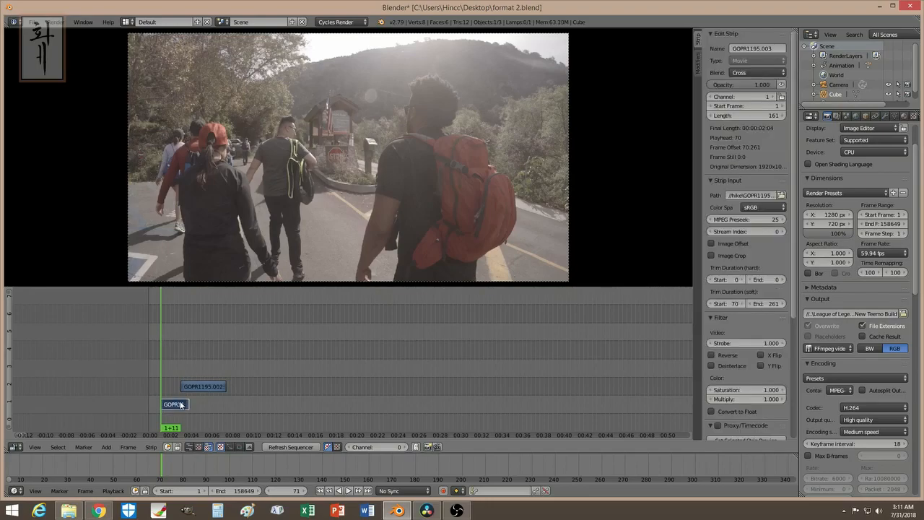
left_click(202, 387)
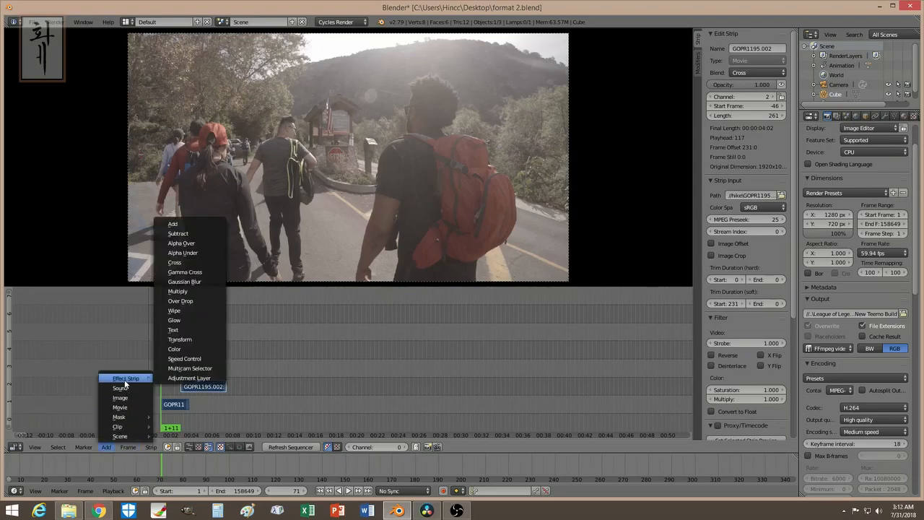
- Add a Gamma Cross between the two overlapping GOPR1195 pieces, then a solid black Color strip
left_click(185, 272)
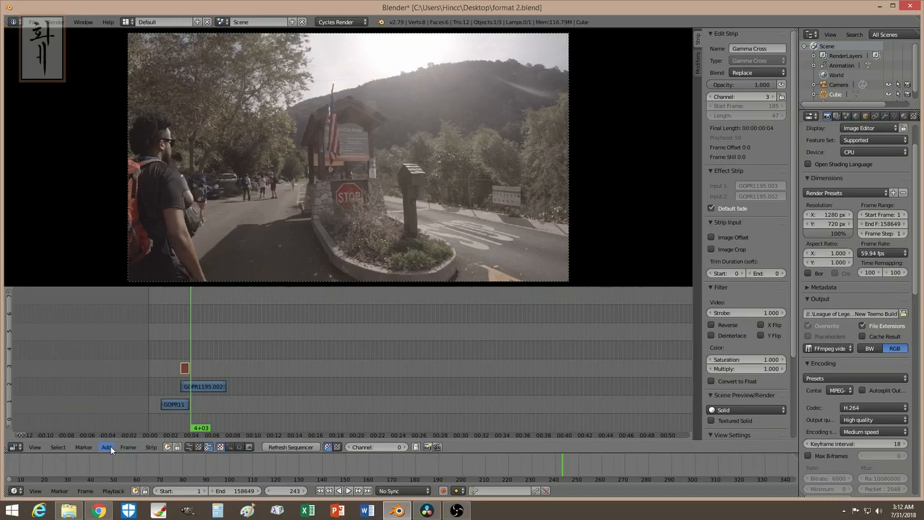
left_click(107, 448)
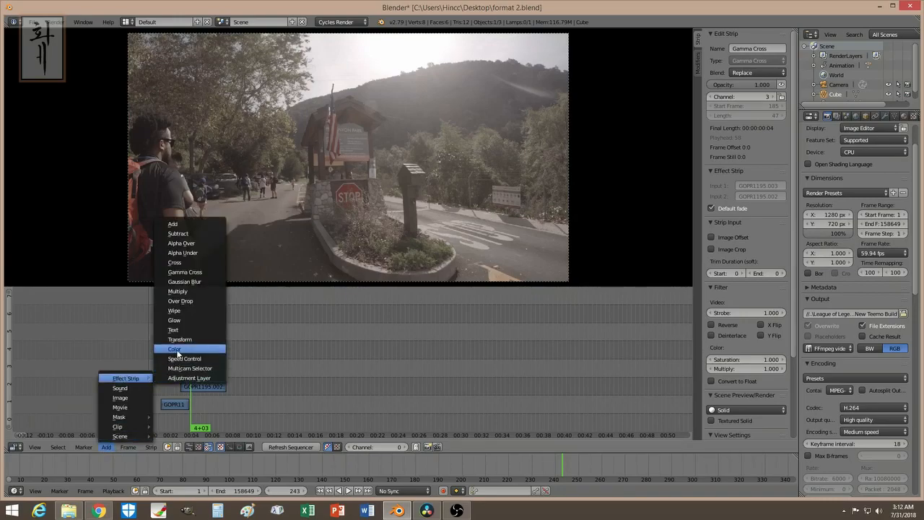
left_click(174, 348)
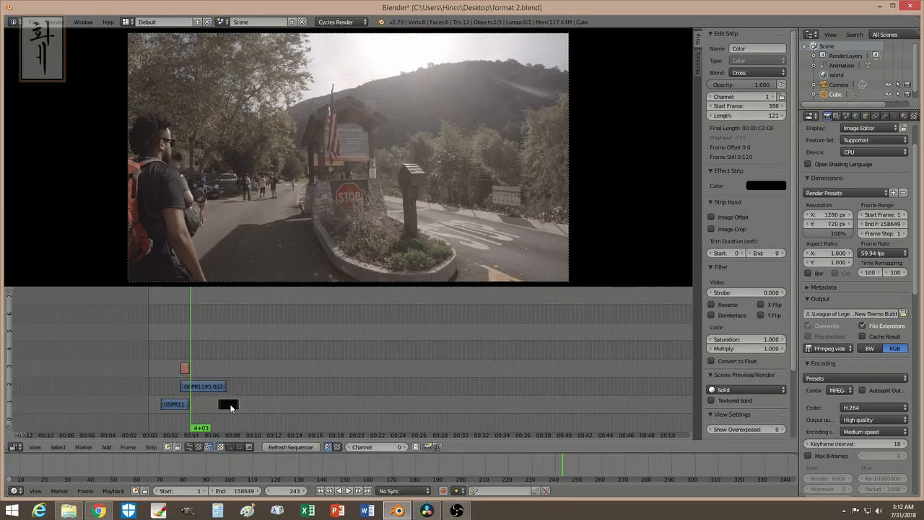
mouse_move(225, 416)
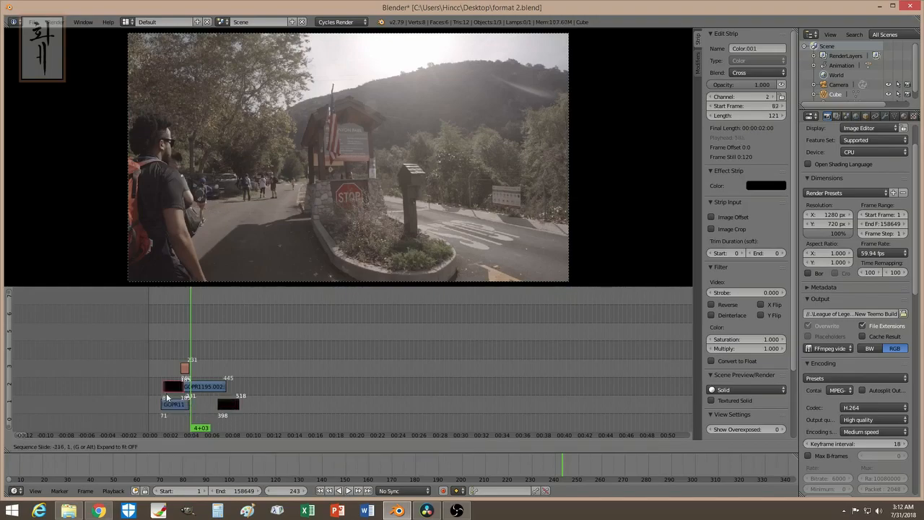
- Place the copied black strip after the clips and add a Gamma Cross fading in from black
left_click(161, 387)
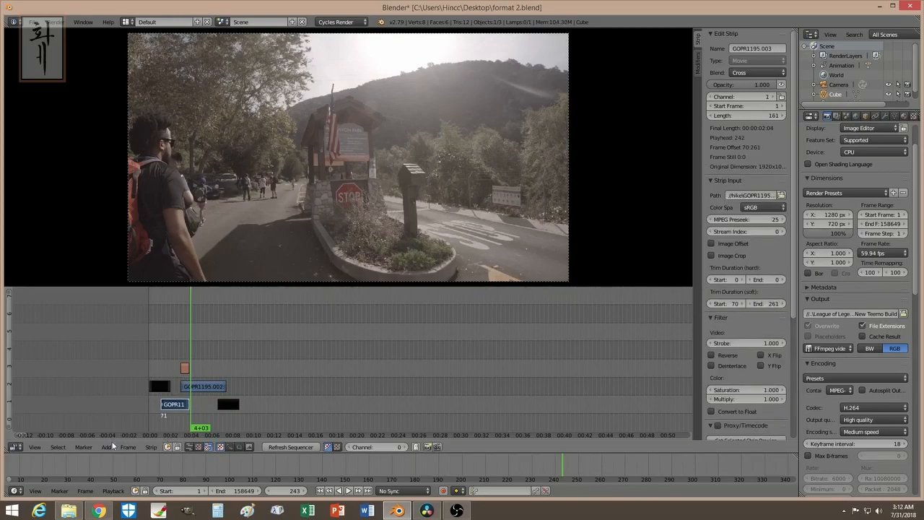
left_click(106, 448)
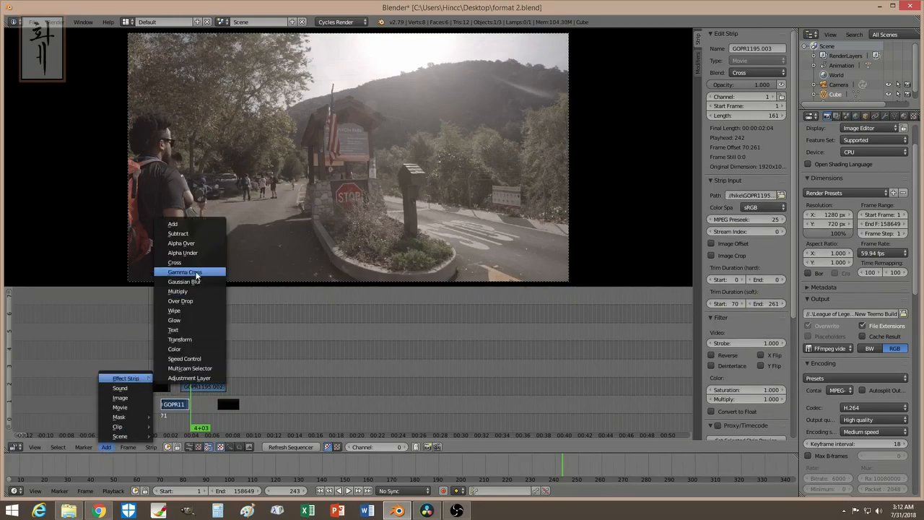
left_click(185, 272)
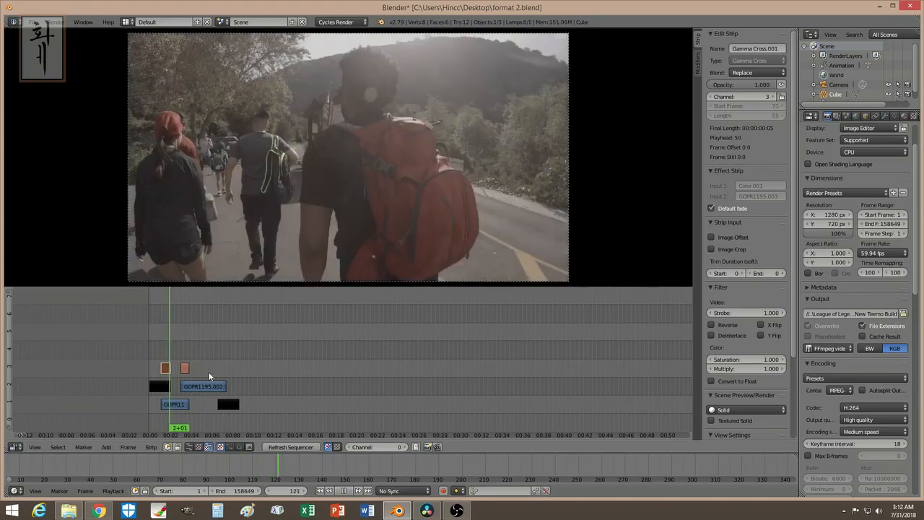
- Add a Gamma Cross between the last clip and the ending black strip for a fade-out
left_click(204, 388)
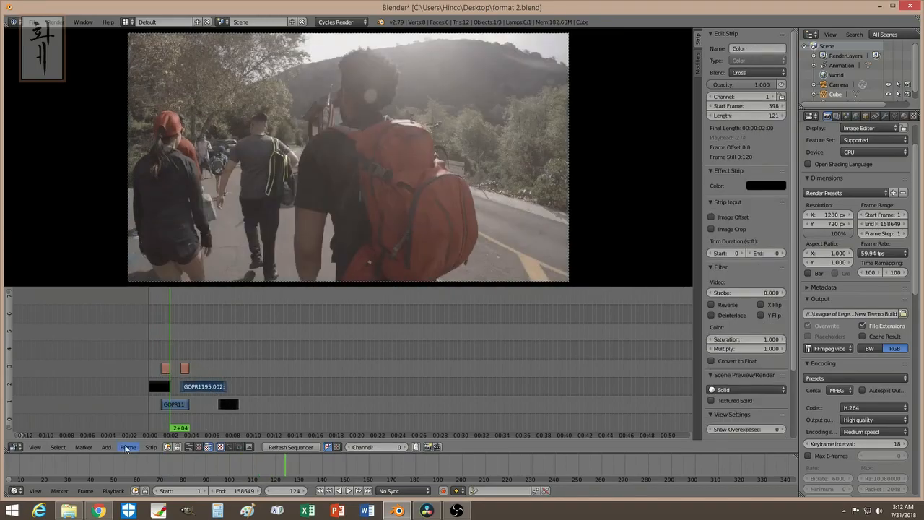
left_click(107, 446)
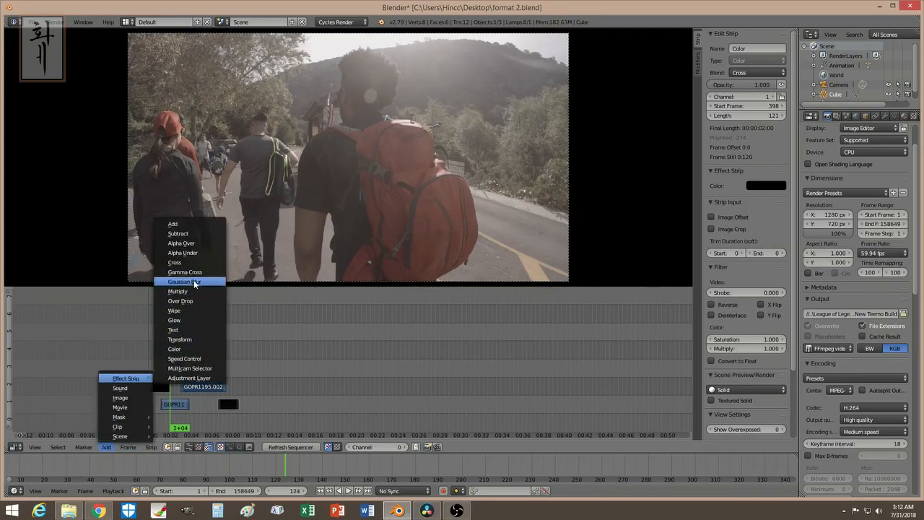
left_click(185, 282)
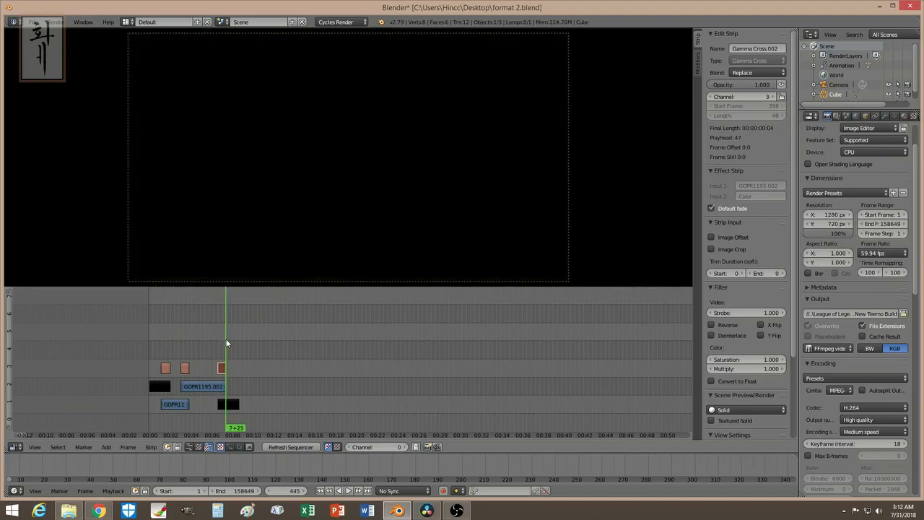
mouse_move(224, 370)
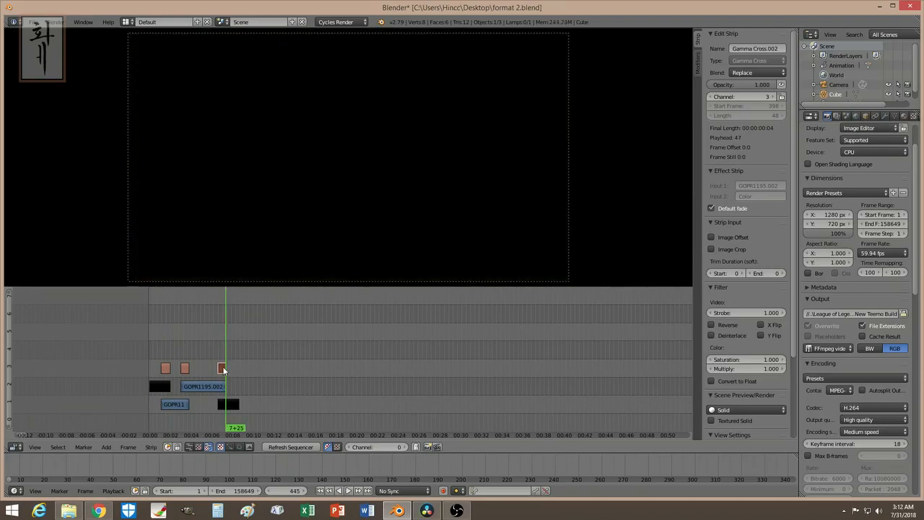
- Remove the ending black strip and its fade-out, then select the upper GOPR1195.002 piece to view its Opacity
left_click(222, 368)
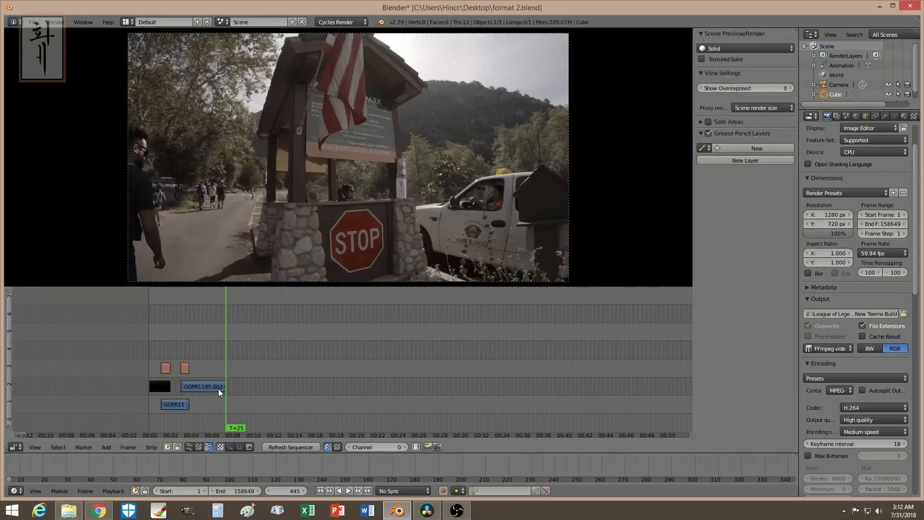
mouse_move(215, 393)
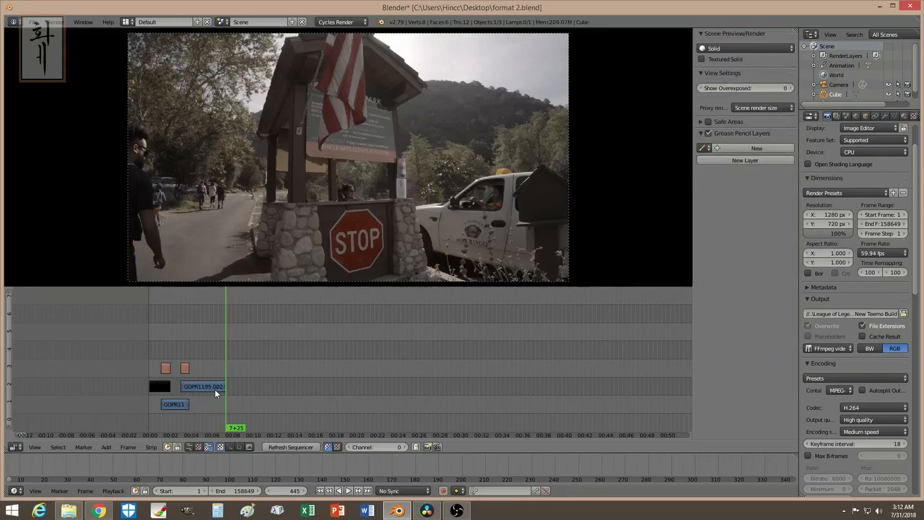
left_click(202, 386)
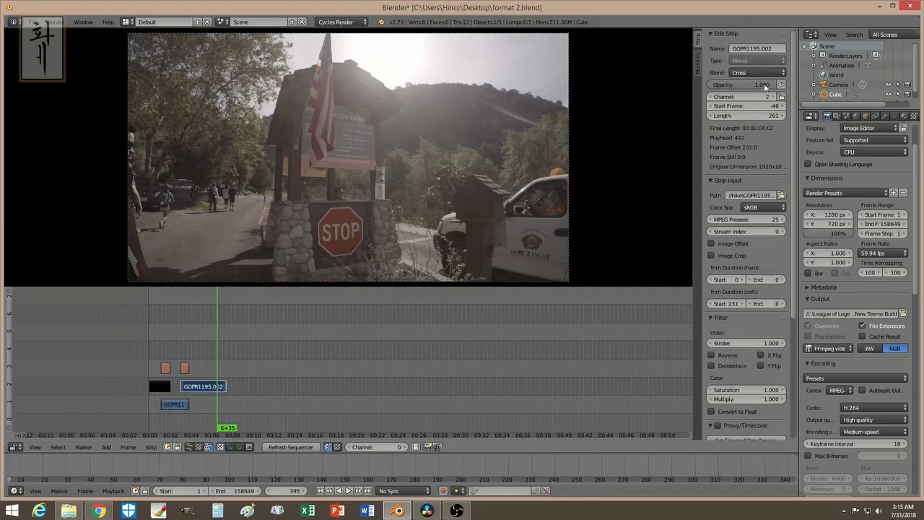
mouse_move(734, 84)
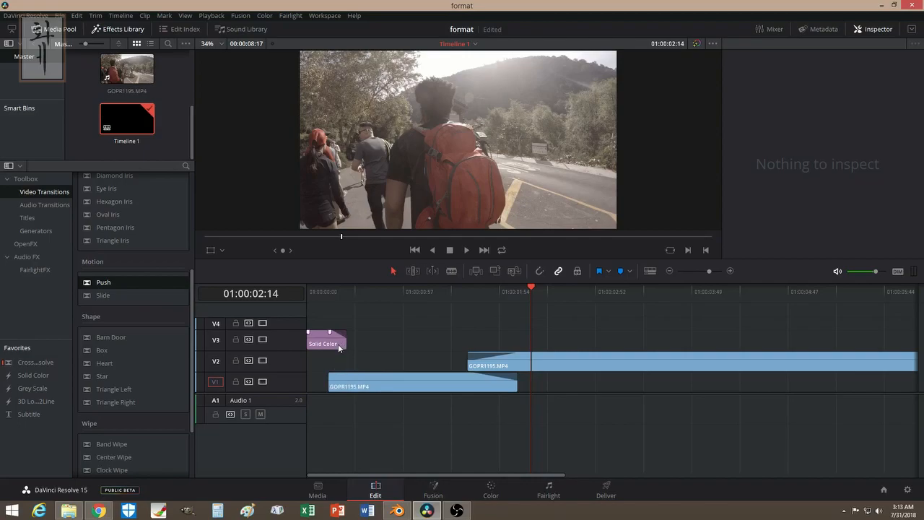
- Keyframe the lower V1 clip's Opacity at 0 and again a few frames later so it fades up
left_click(326, 342)
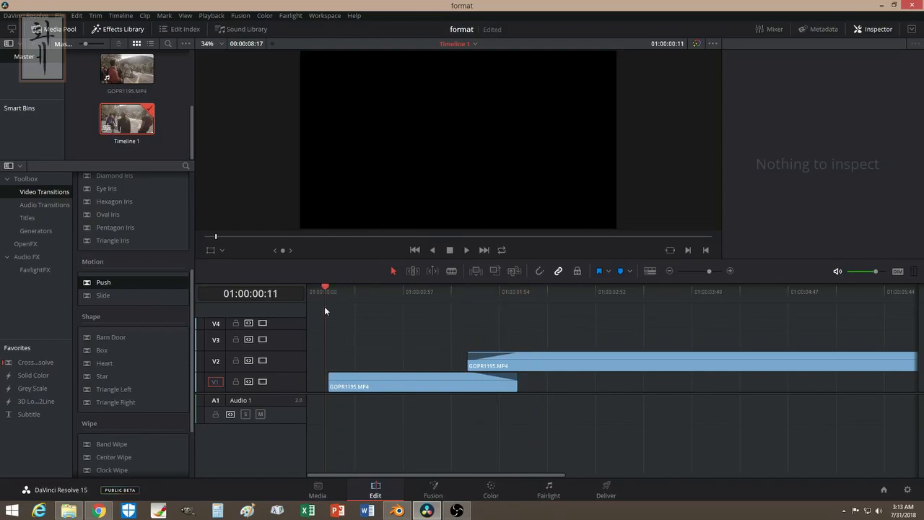
mouse_move(333, 324)
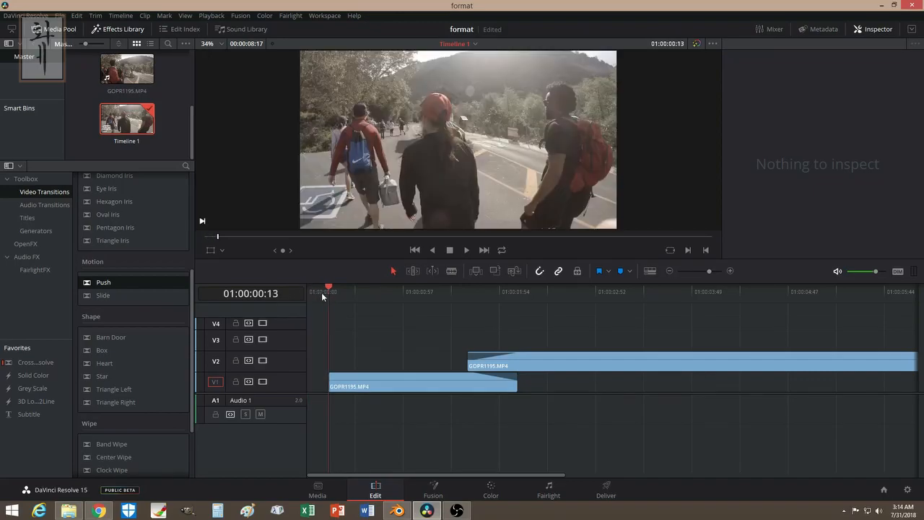
mouse_move(544, 274)
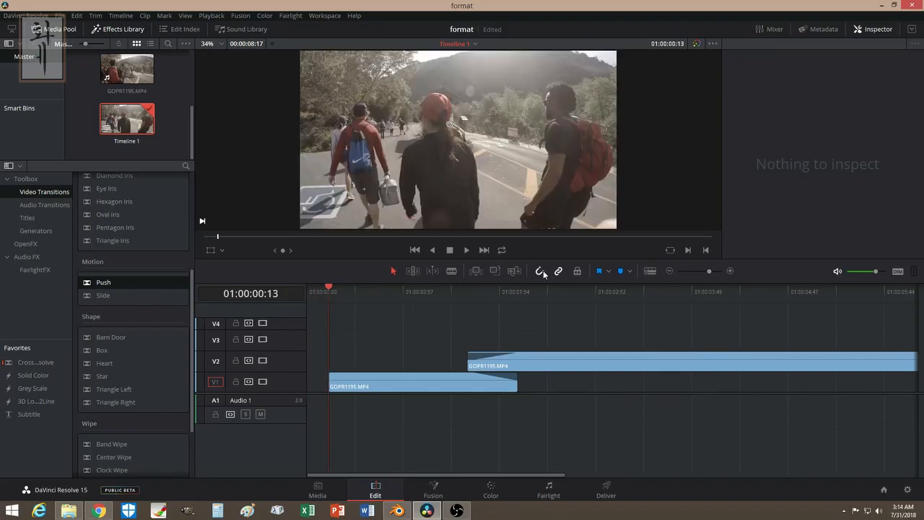
right_click(422, 385)
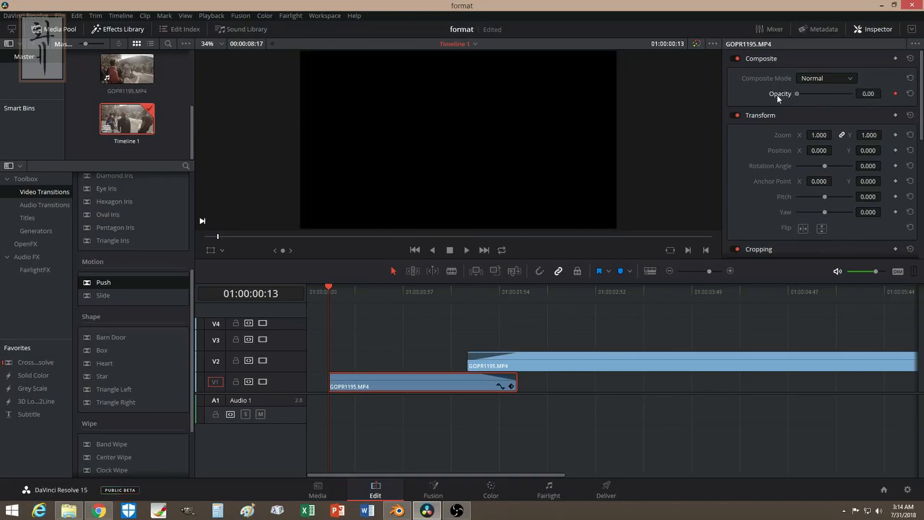
left_click(342, 291)
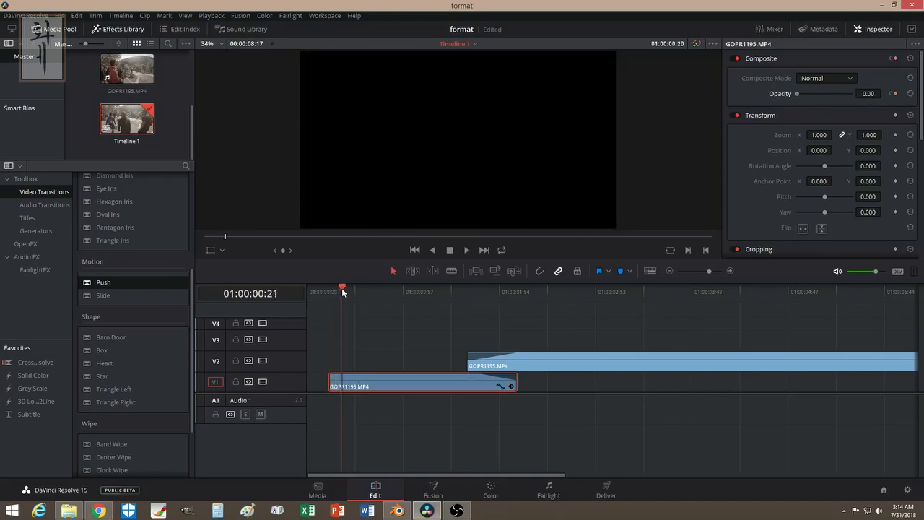
left_click(349, 292)
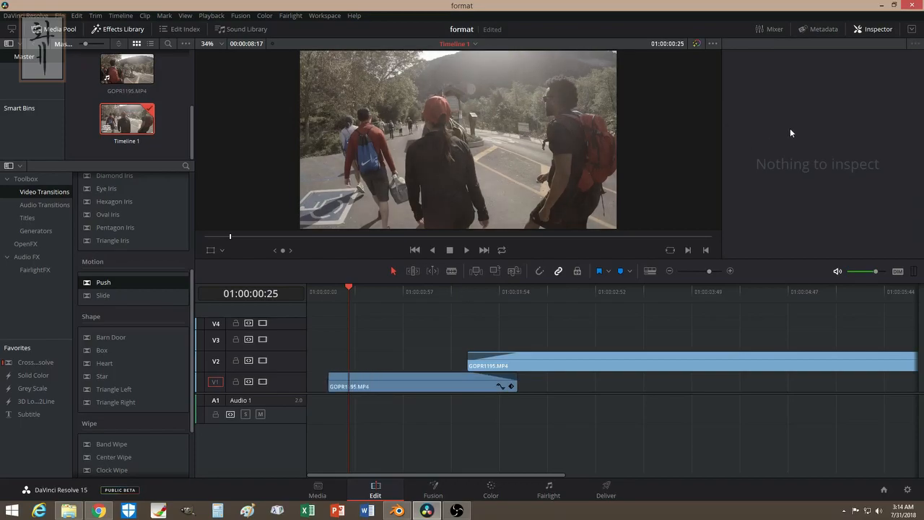
mouse_move(350, 292)
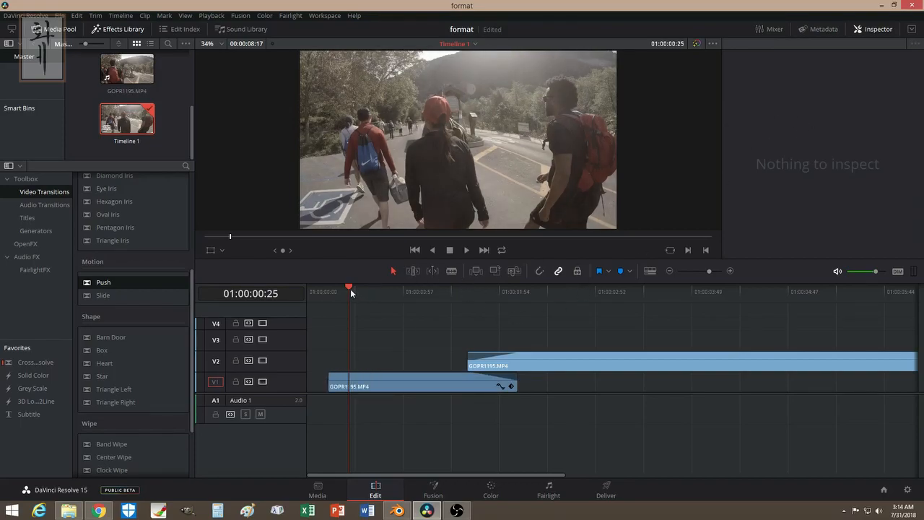
mouse_move(353, 302)
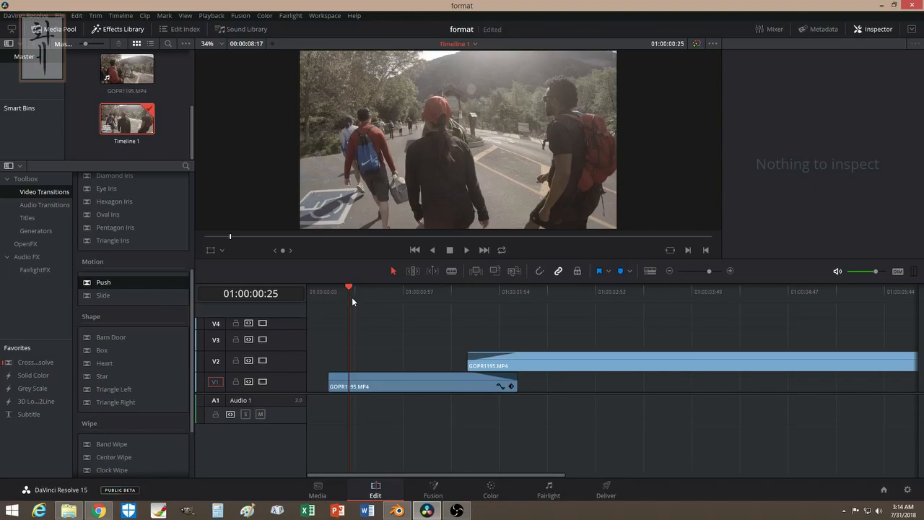
mouse_move(370, 370)
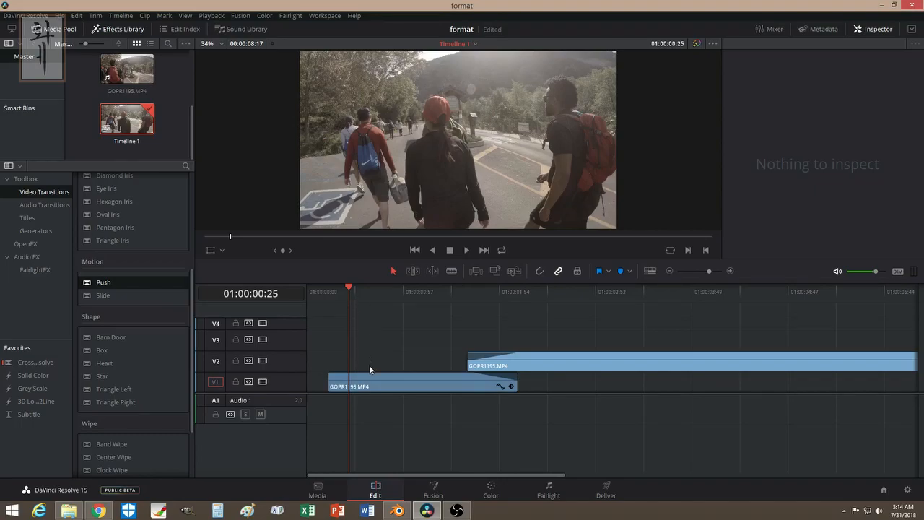
- Check the lower clip's opacity and bring the Wipe transitions group into view in Effects Library
left_click(422, 386)
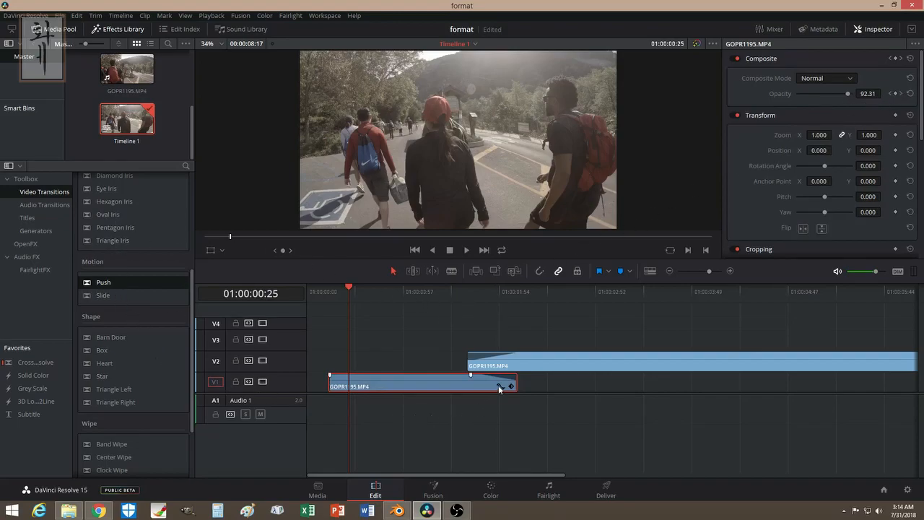
scroll("down", 3)
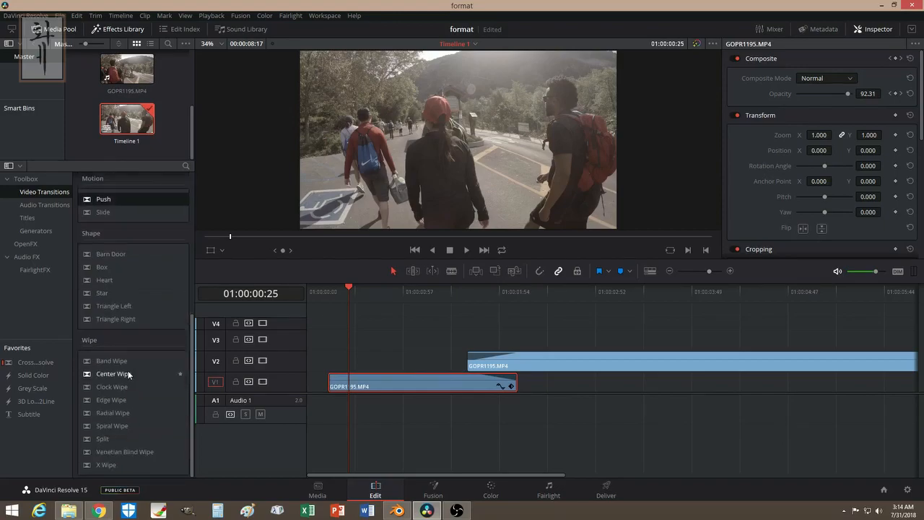
mouse_move(144, 413)
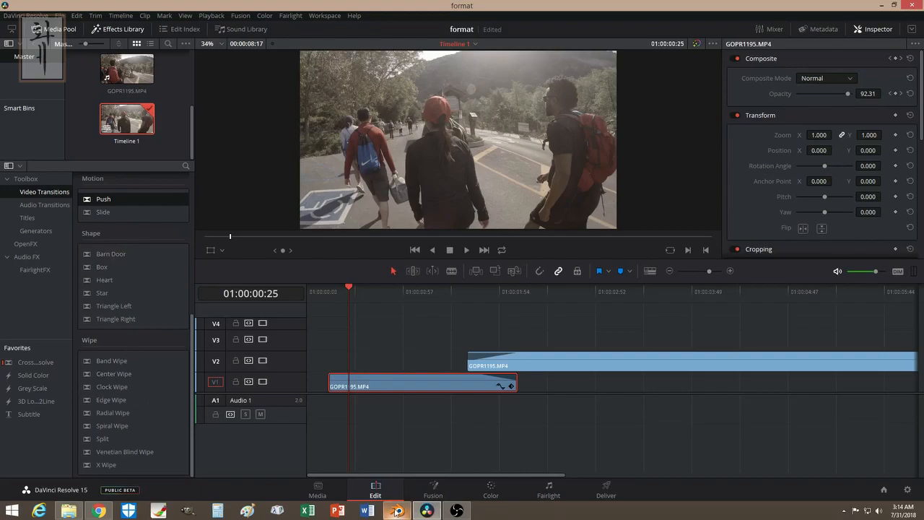
- Switch to Blender's sequencer showing the cross-blended GOPR1195.002 strip at about 0.64 opacity
left_click(396, 511)
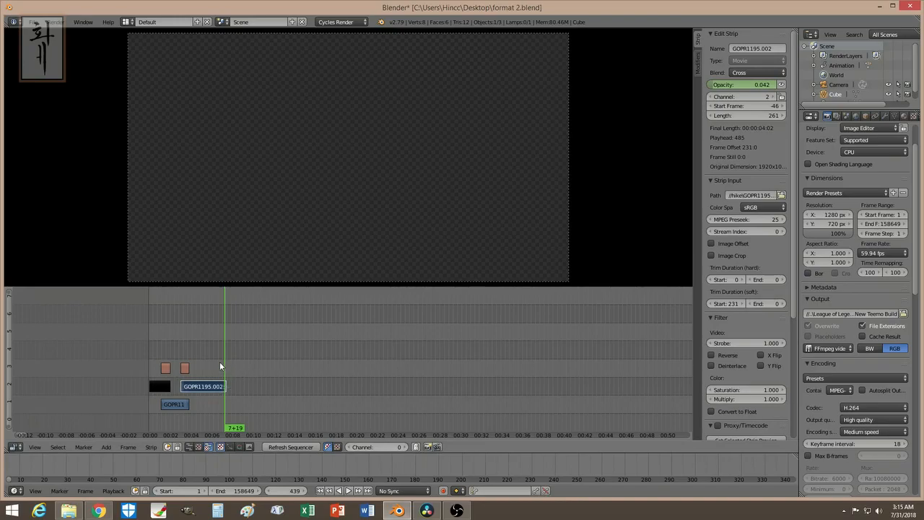
mouse_move(229, 345)
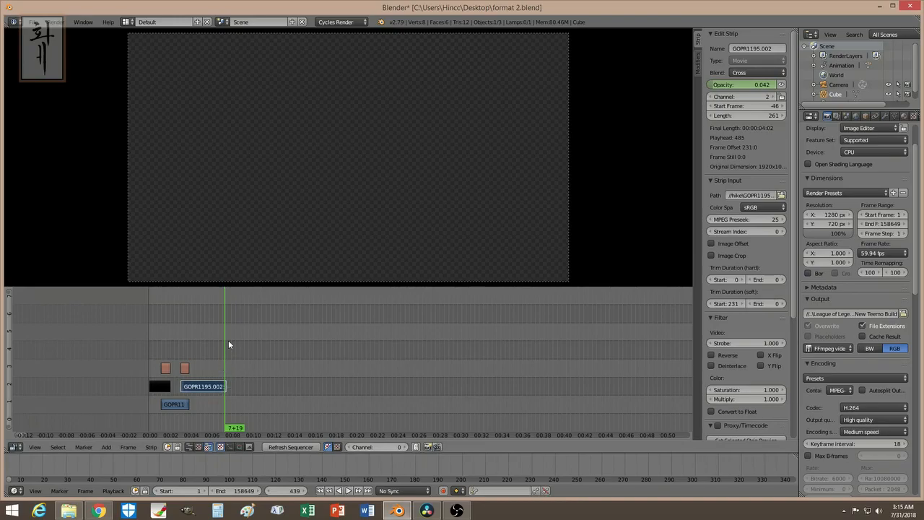
mouse_move(211, 369)
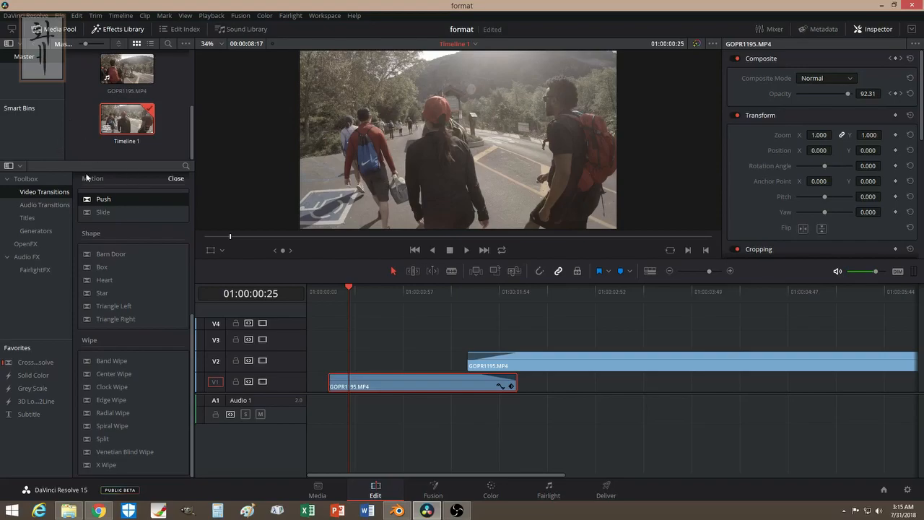
- Dismiss the pop-up over Resolve's Video Transitions list before placing the Edge Wipe
left_click(176, 179)
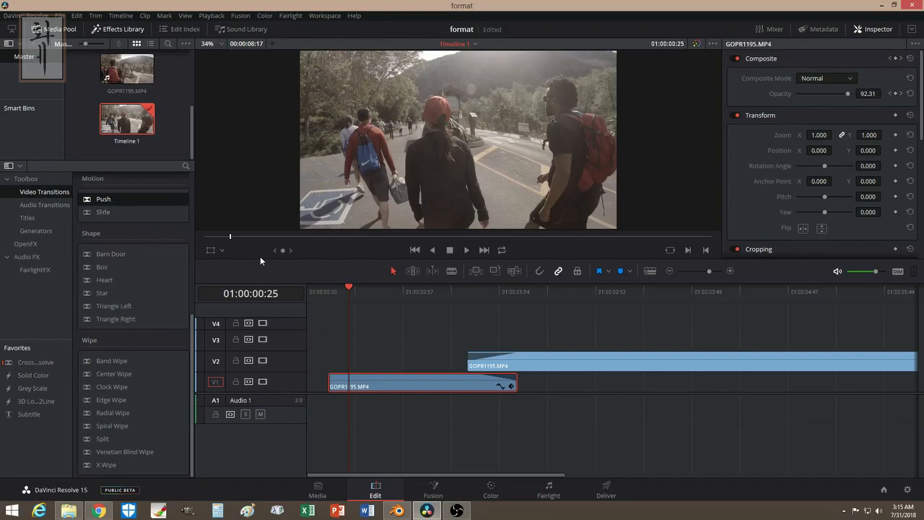
mouse_move(208, 222)
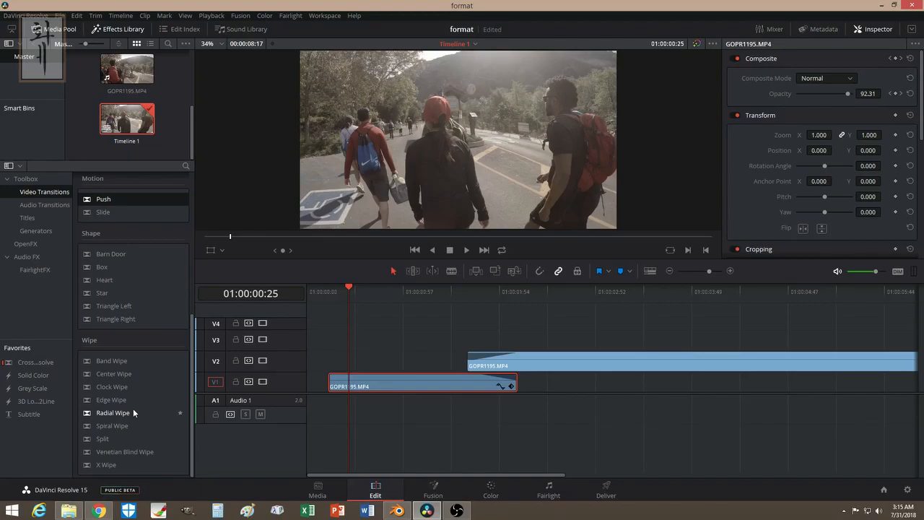
mouse_move(148, 384)
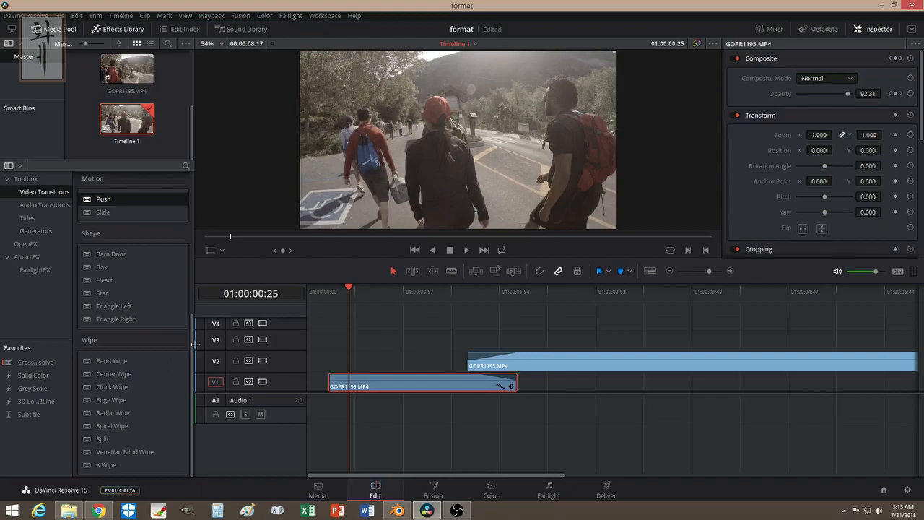
mouse_move(130, 406)
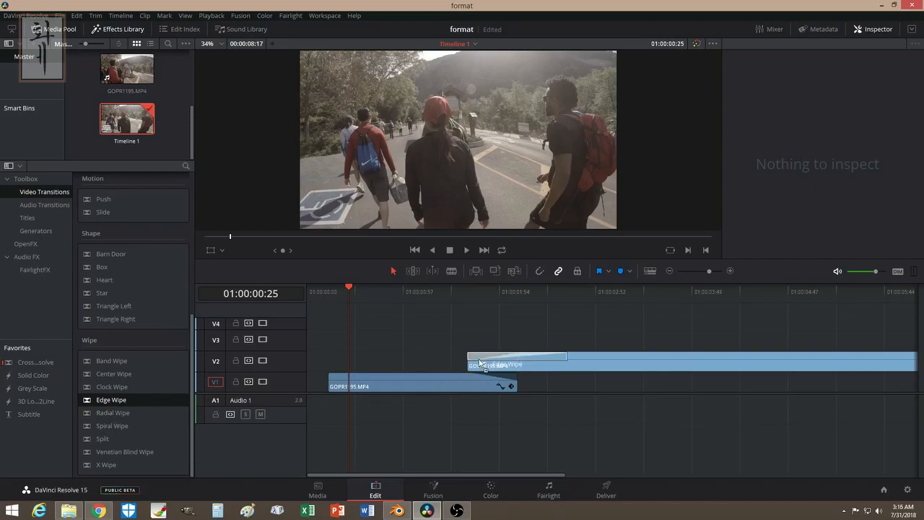
mouse_move(354, 299)
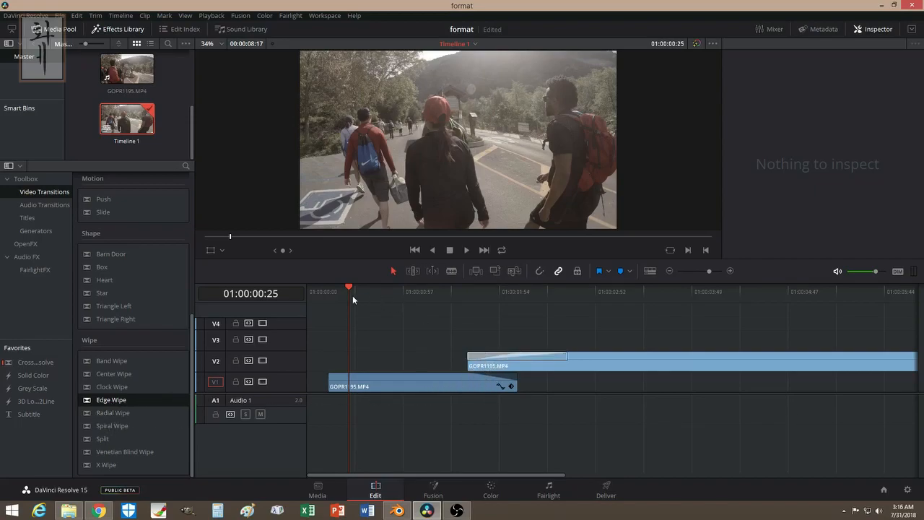
- Park the playhead at several points inside the Edge Wipe to preview it blending both hiking clips
left_click(499, 292)
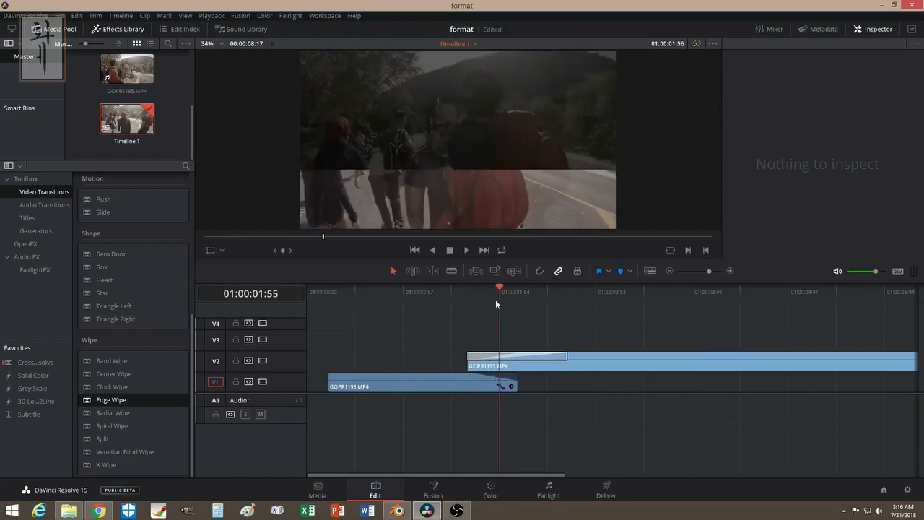
left_click(527, 292)
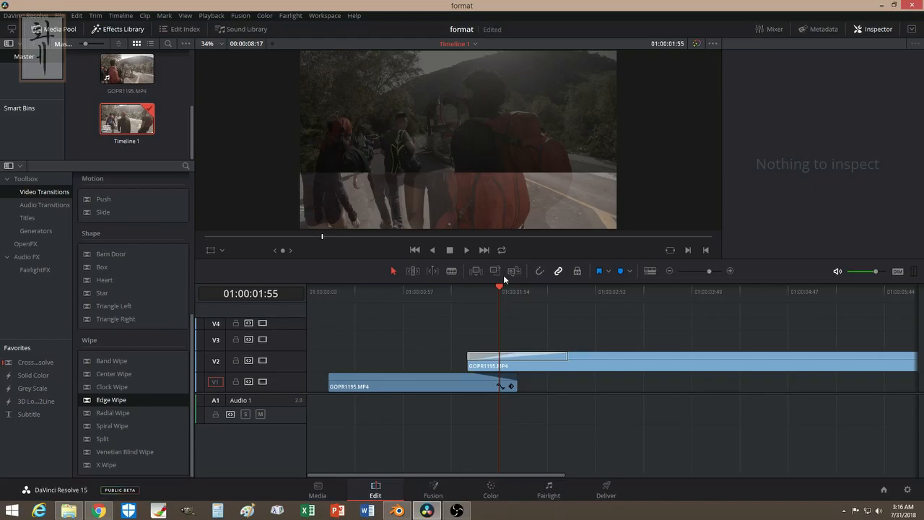
left_click(490, 288)
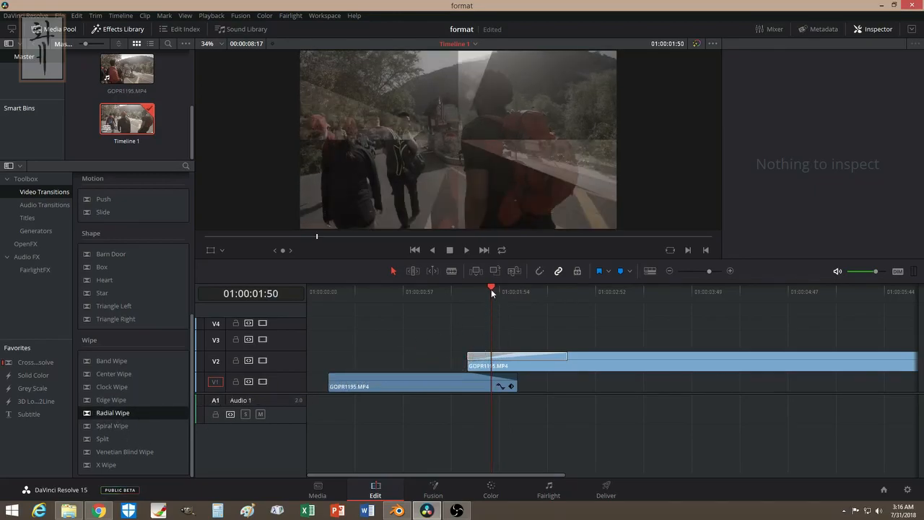
- Scrub through the Radial Wipe at the cut to preview it at later and earlier points
left_click(564, 292)
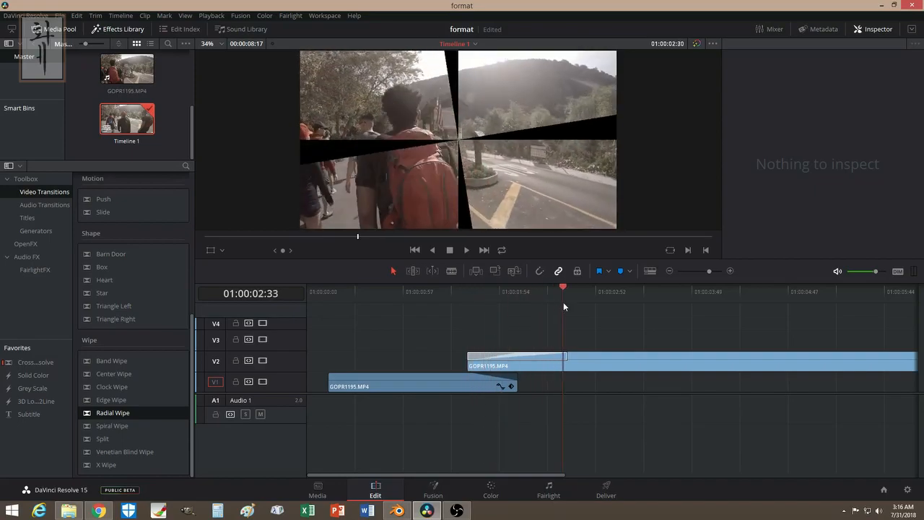
left_click(526, 292)
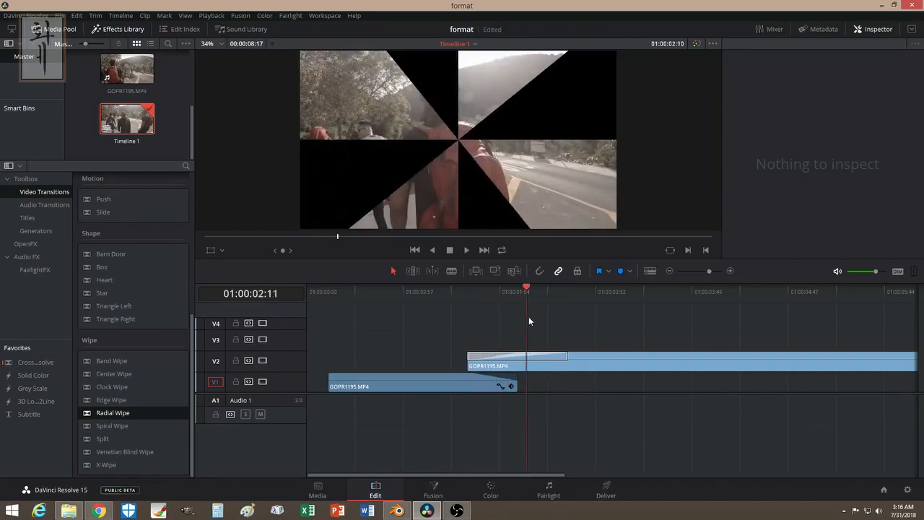
left_click(494, 291)
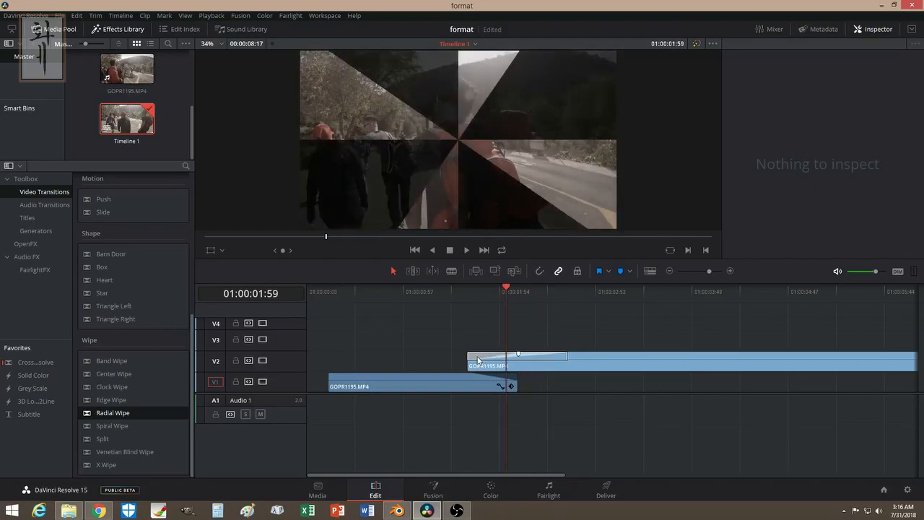
- Select the Radial Wipe on the upper clip, remove it and jump back before the cut
left_click(517, 355)
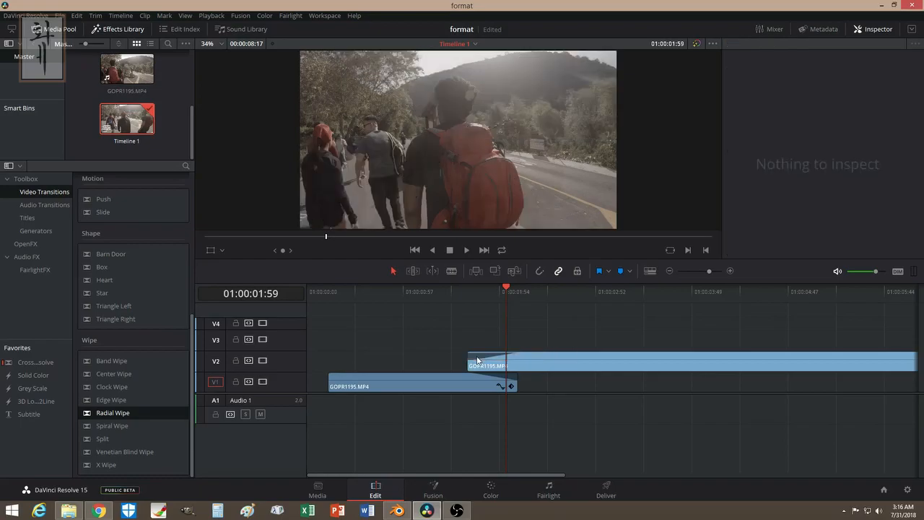
left_click(457, 292)
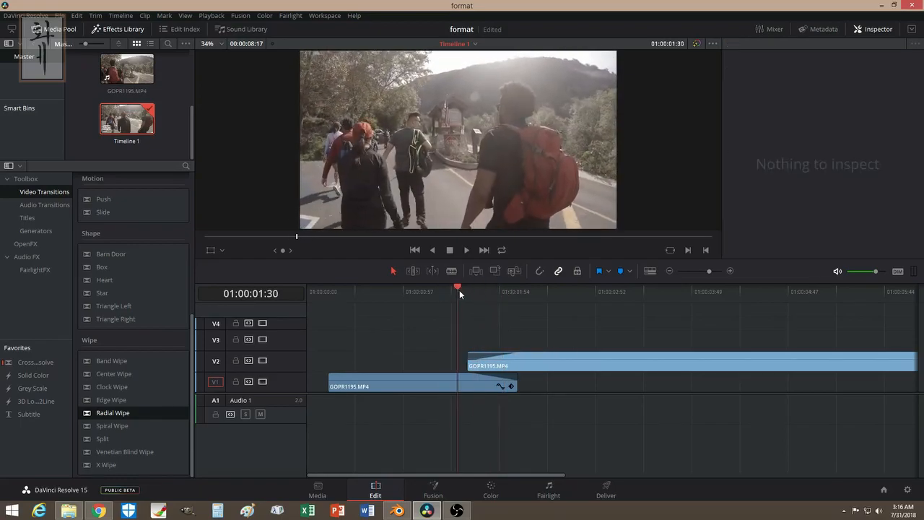